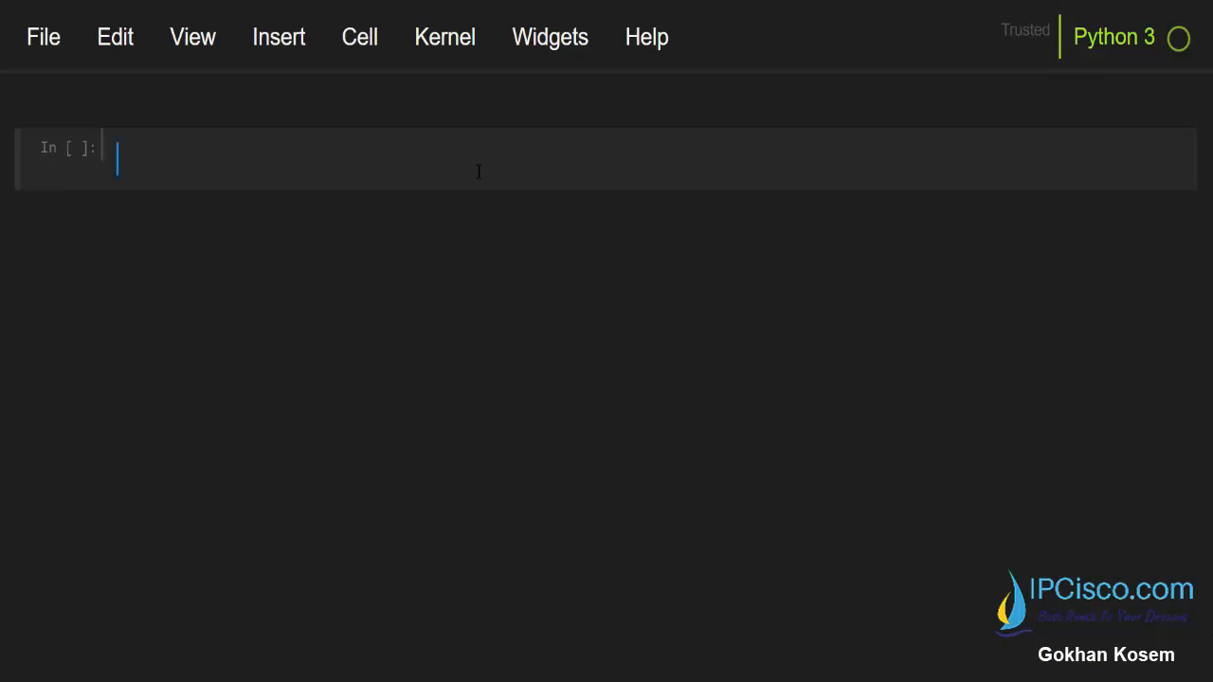
Step: Define the tuple numbers = (10,33,7,80,55,2) in the empty cell
{"action": "type", "text": "number"}
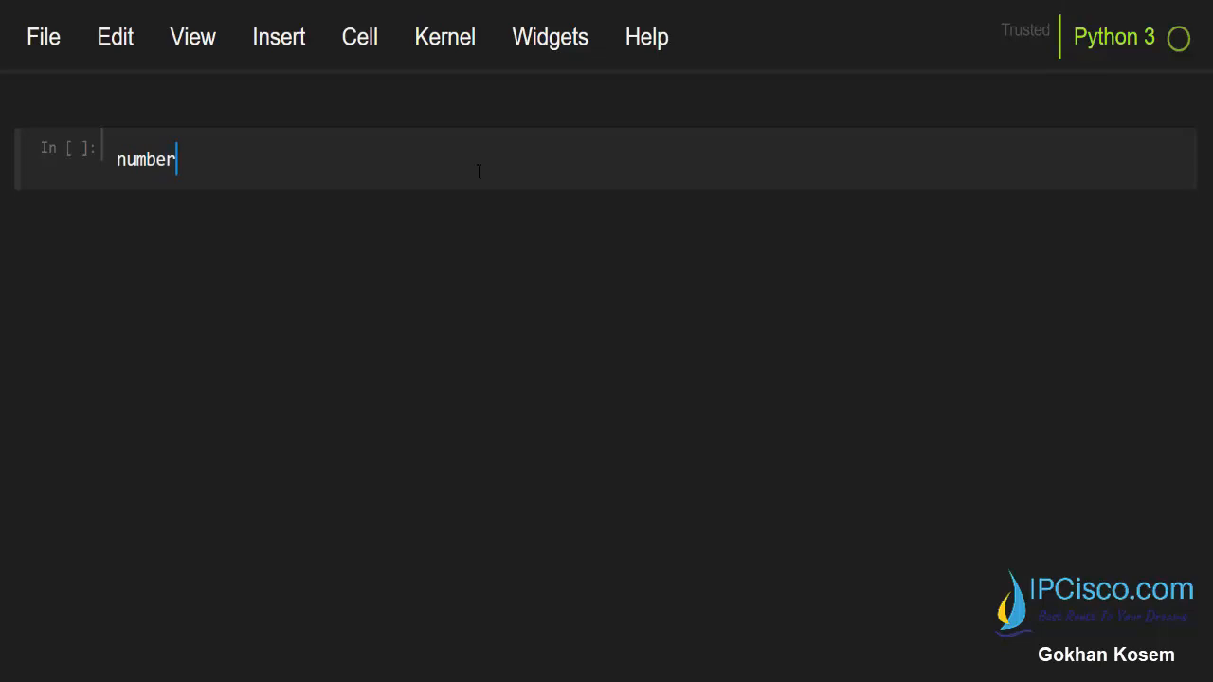
{"action": "type", "text": "s"}
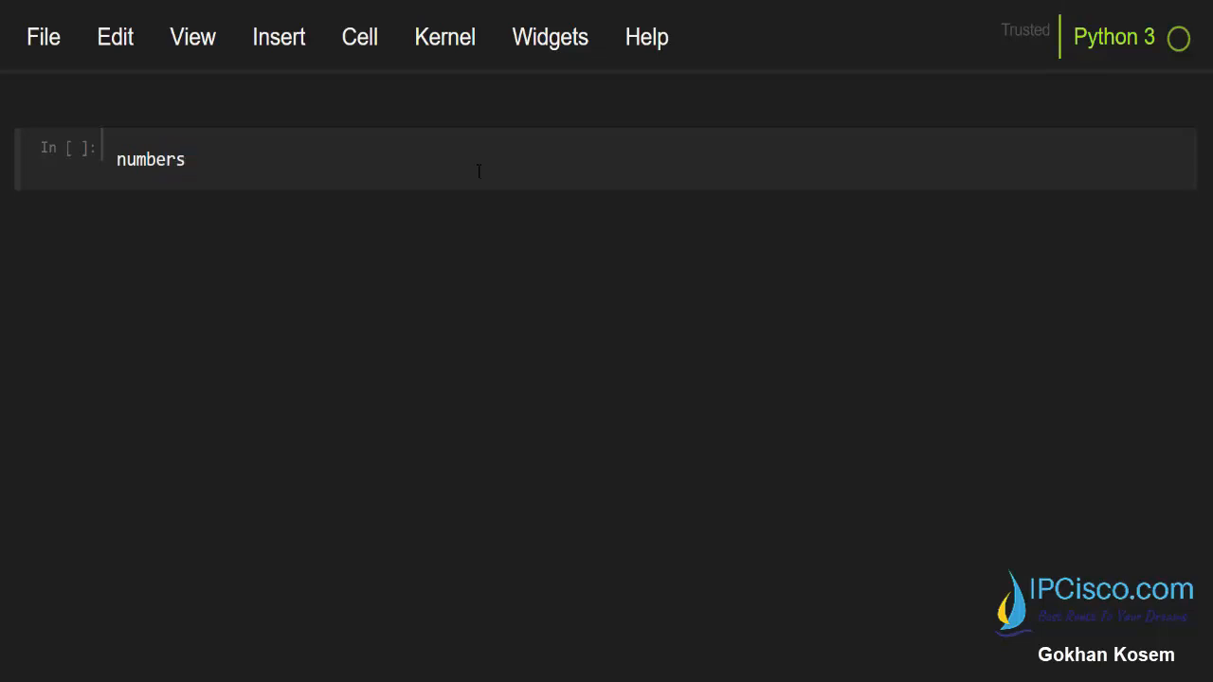
{"action": "type", "text": "="}
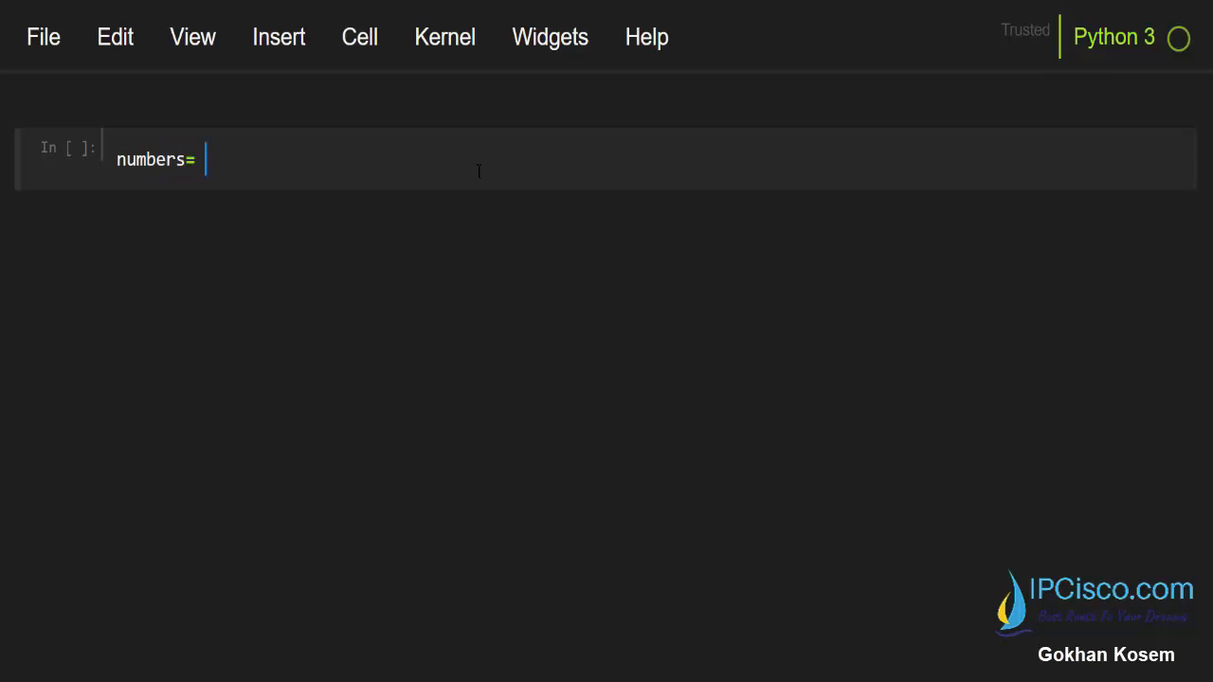
{"action": "type", "text": "(10,)"}
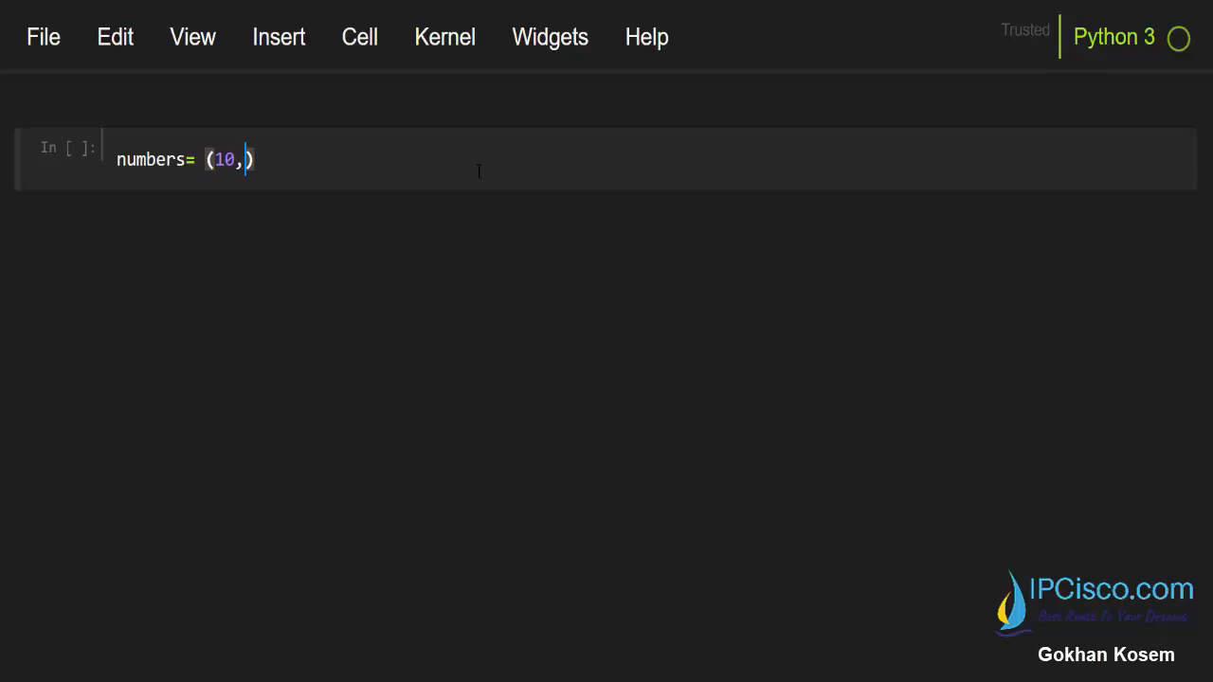
{"action": "type", "text": "33,7"}
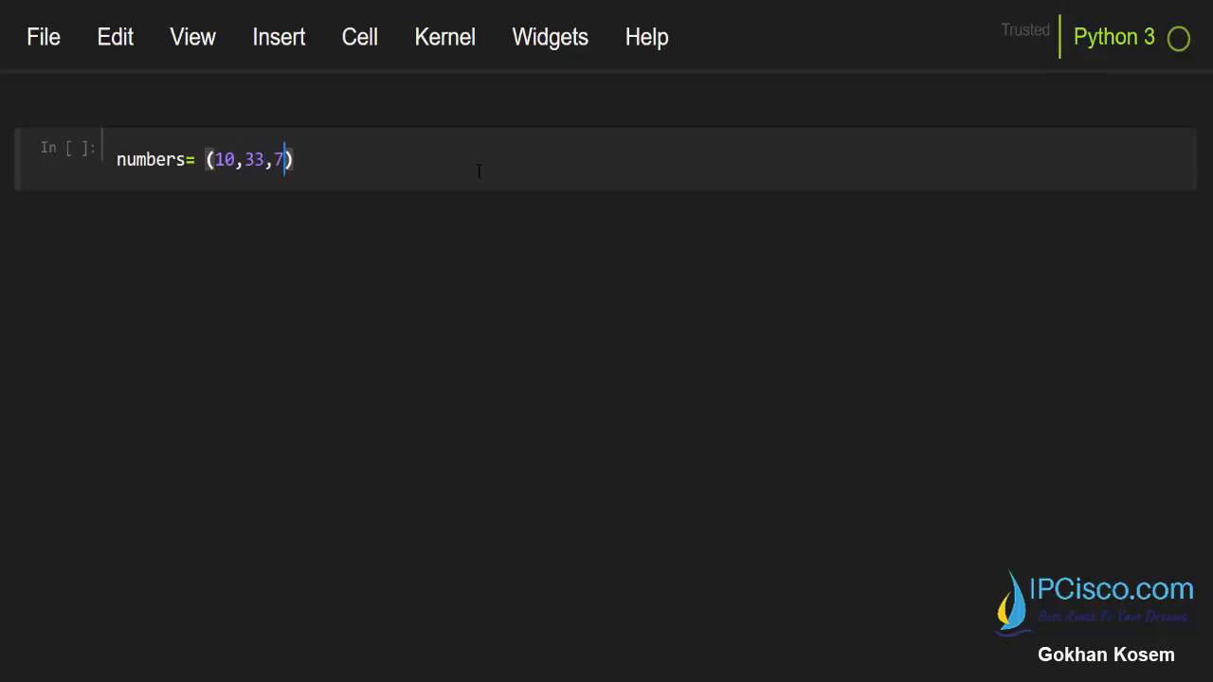
{"action": "type", "text": ",80"}
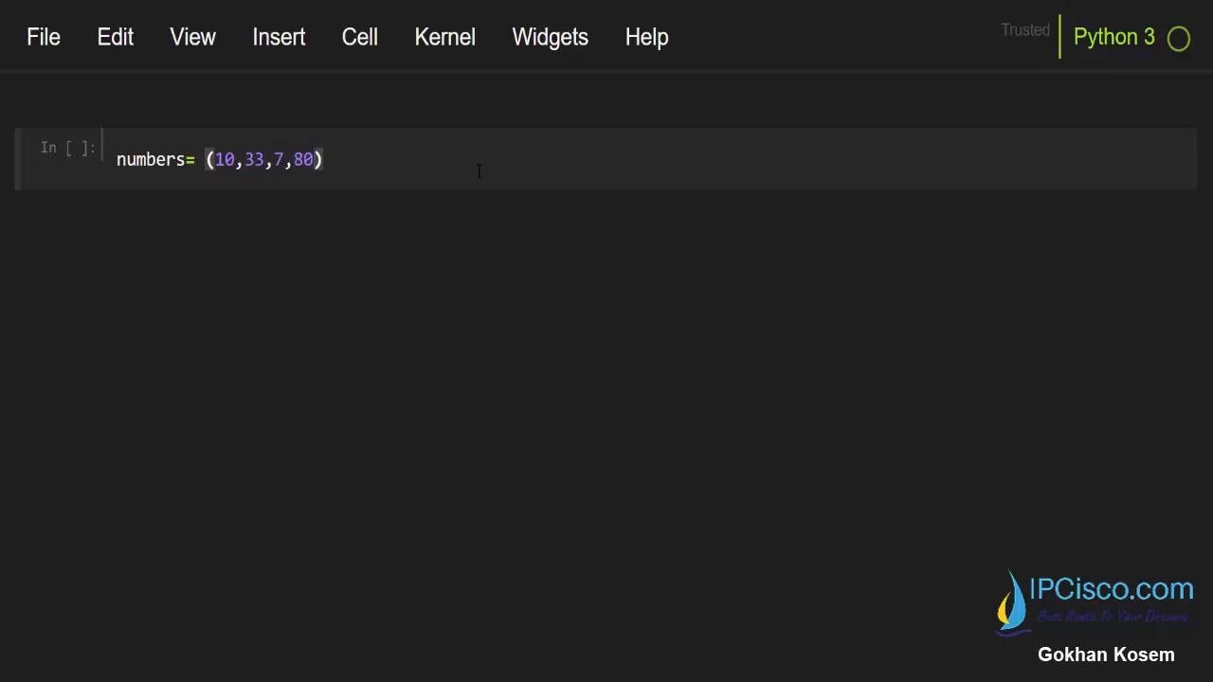
{"action": "type", "text": ",55"}
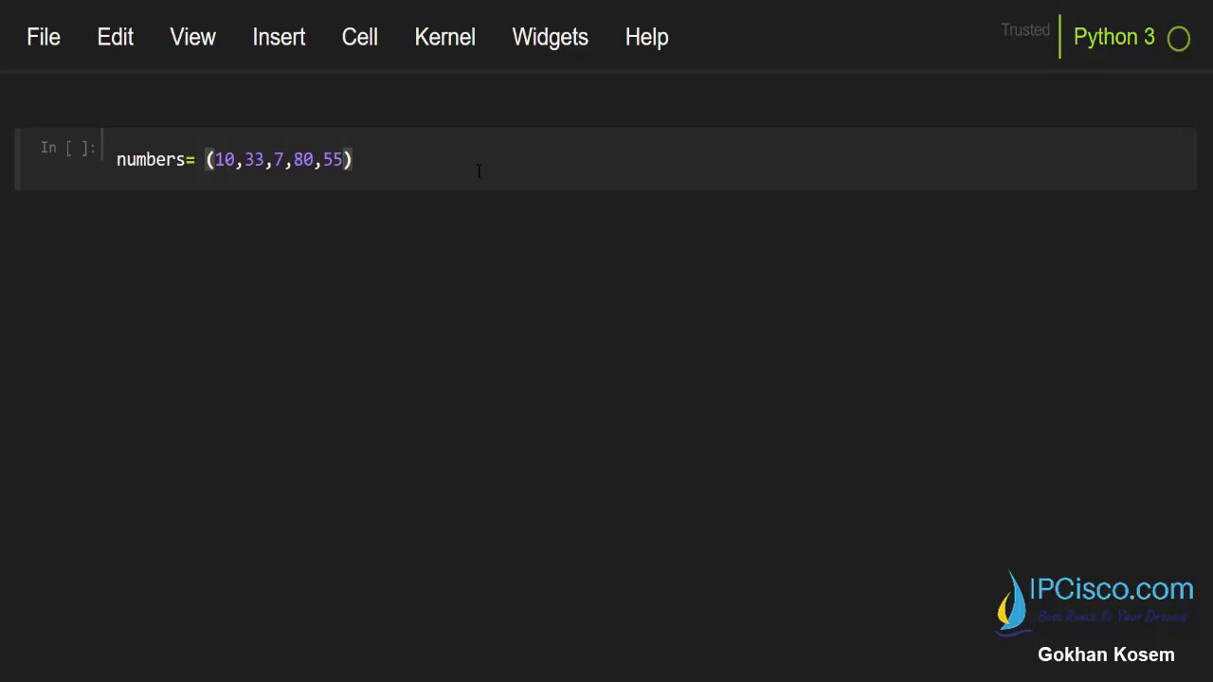
{"action": "type", "text": ",2"}
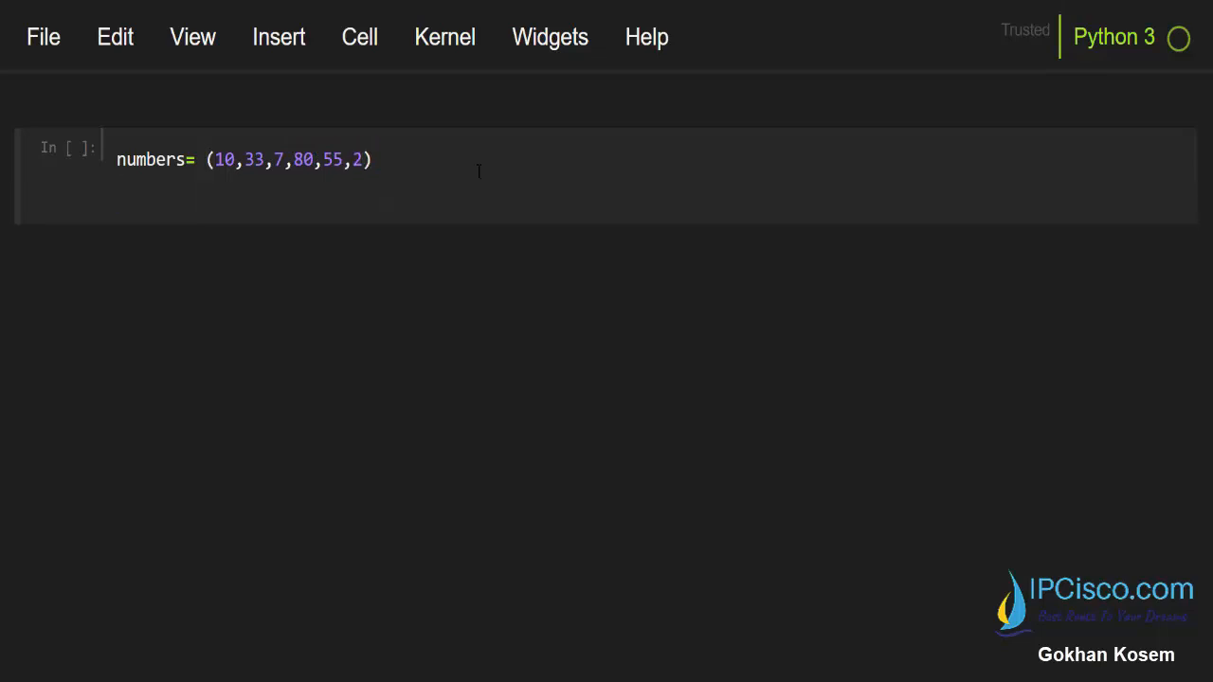
Step: Add numbers = sorted(numbers) and print(numbers) lines below the tuple
{"action": "type", "text": "num"}
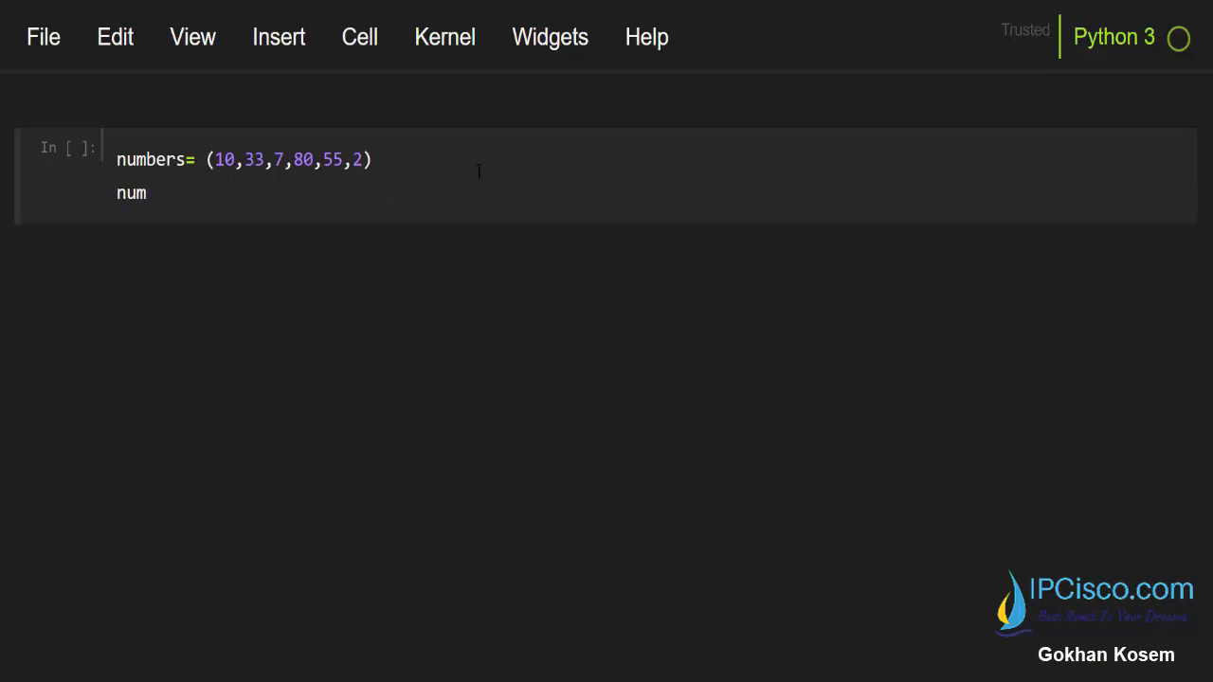
{"action": "type", "text": "bers"}
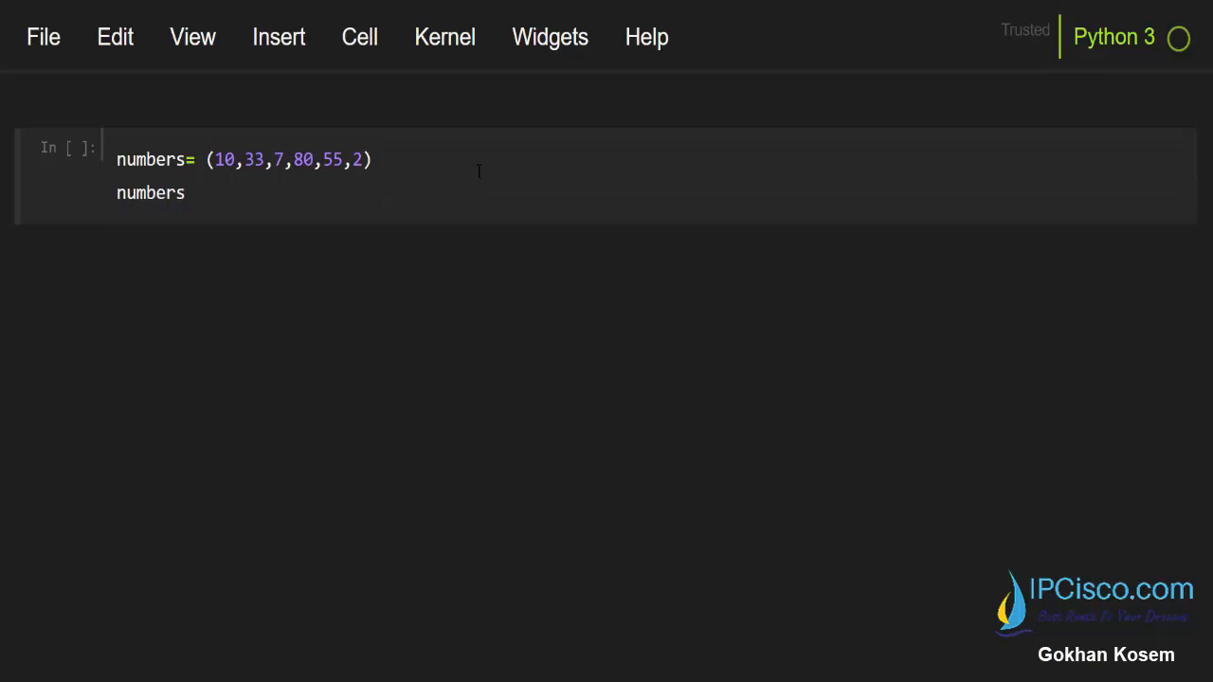
{"action": "type", "text": "="}
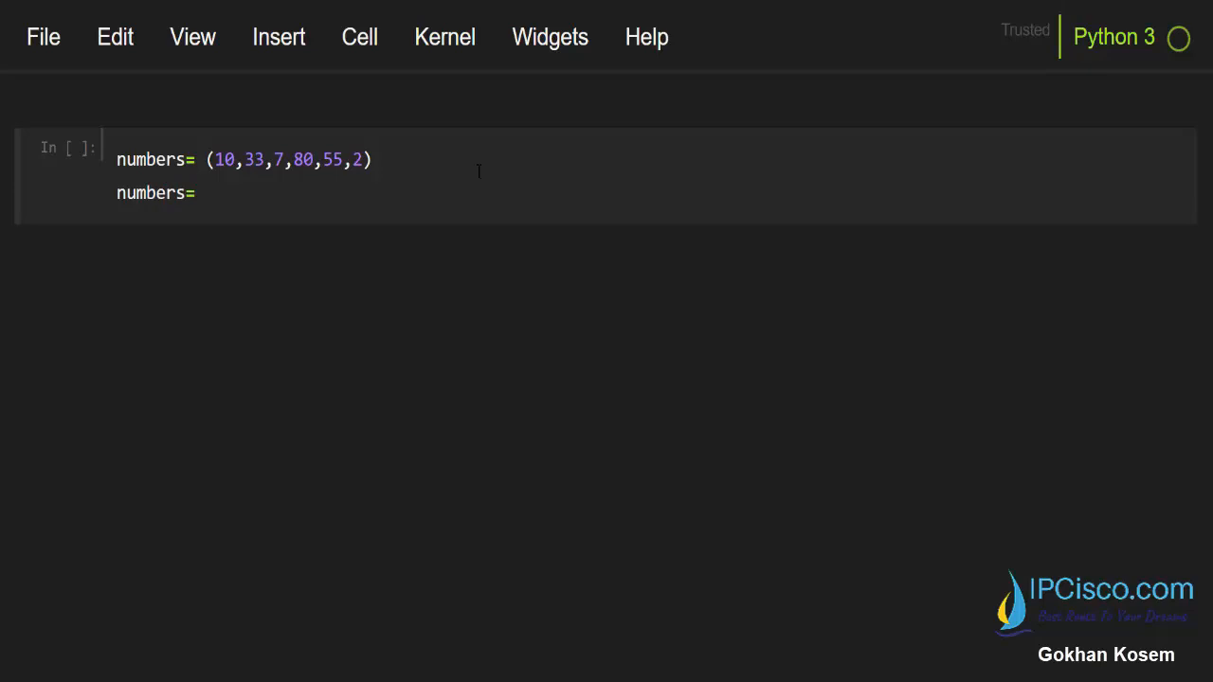
{"action": "type", "text": "sorted"}
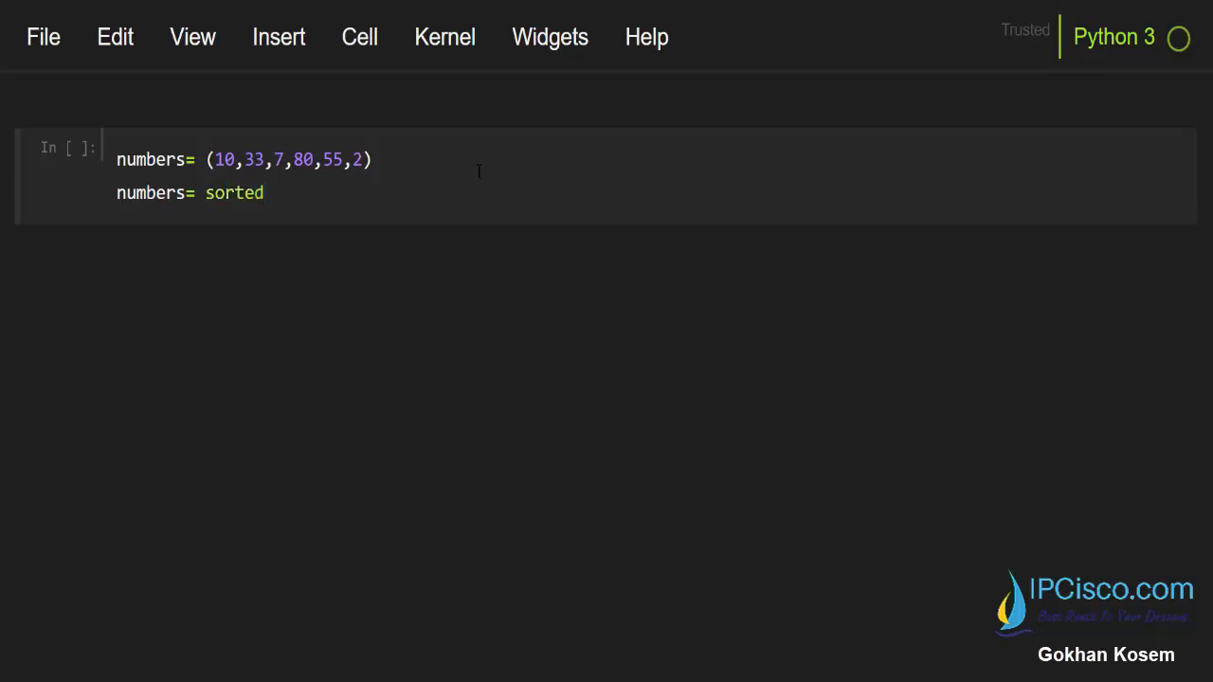
{"action": "type", "text": "(numbers)"}
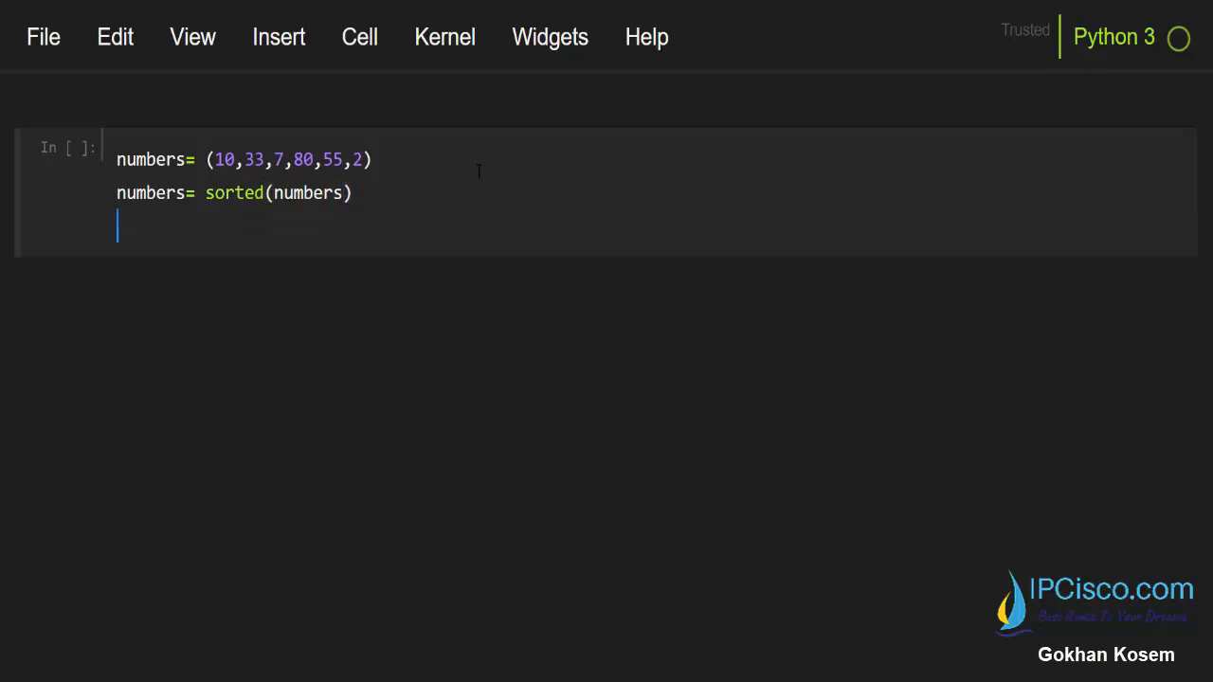
{"action": "type", "text": "print(n)"}
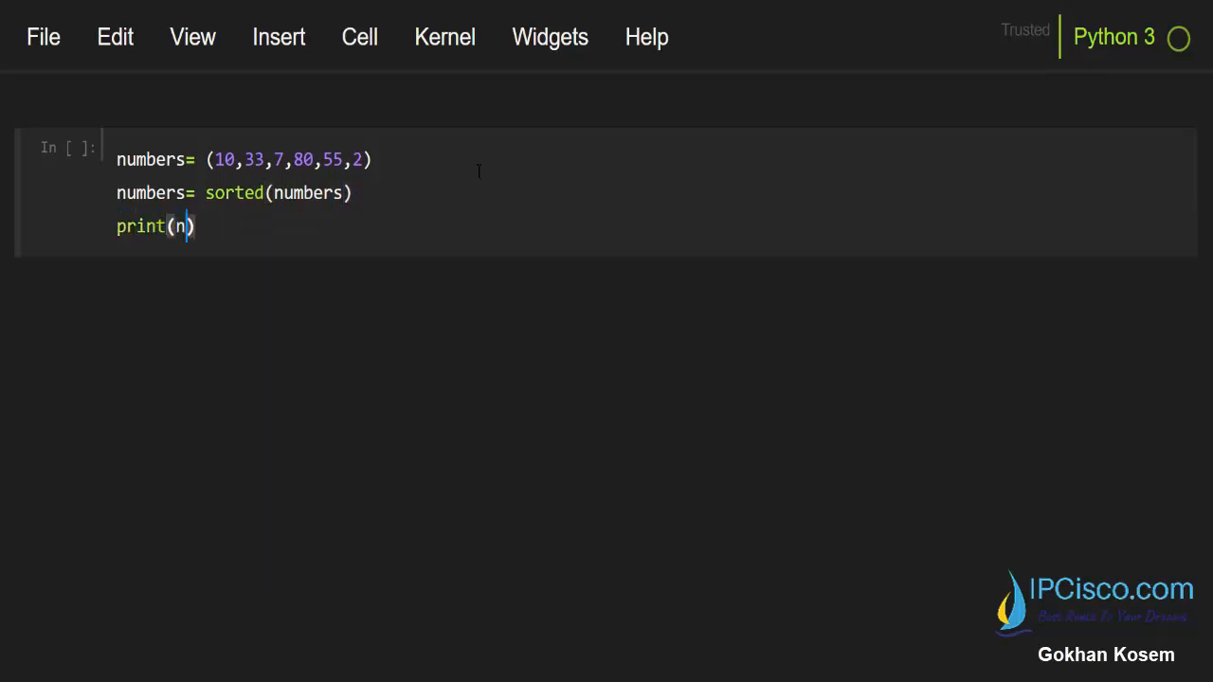
{"action": "type", "text": "umbers"}
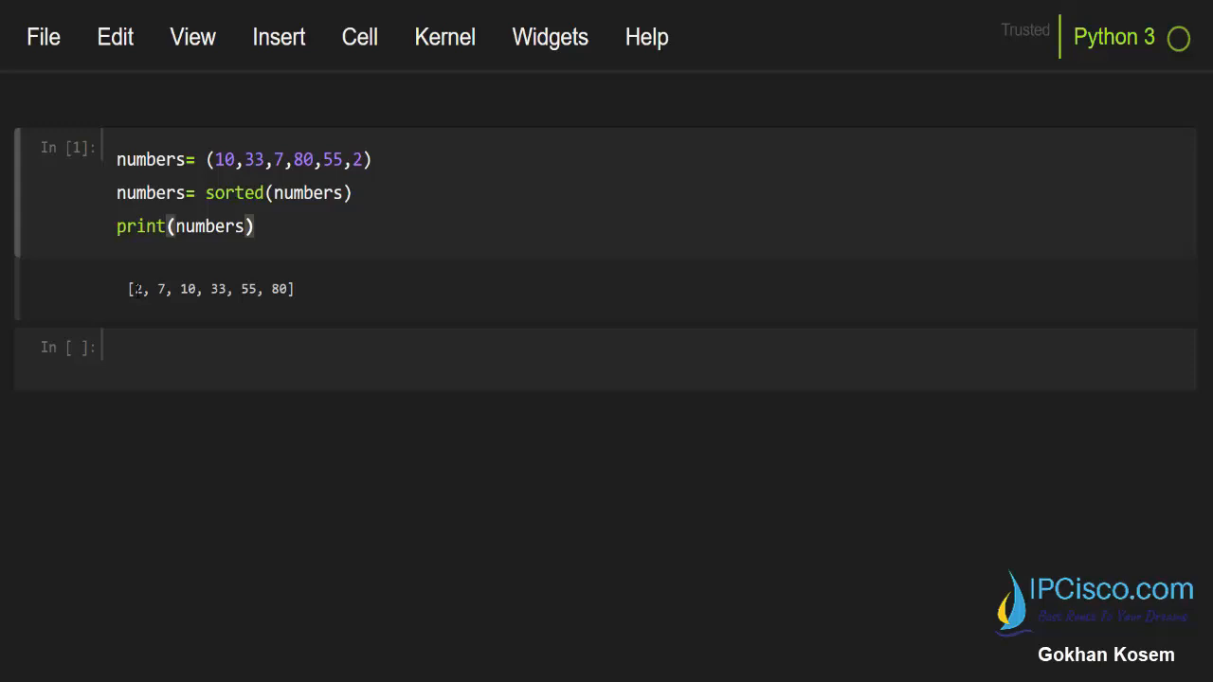
Step: Run the cell to show [2, 7, 10, 33, 55, 80] and save the notebook with Ctrl+S
{"action": "left_click_drag", "start_coordinate": [176, 289], "coordinate": [289, 289]}
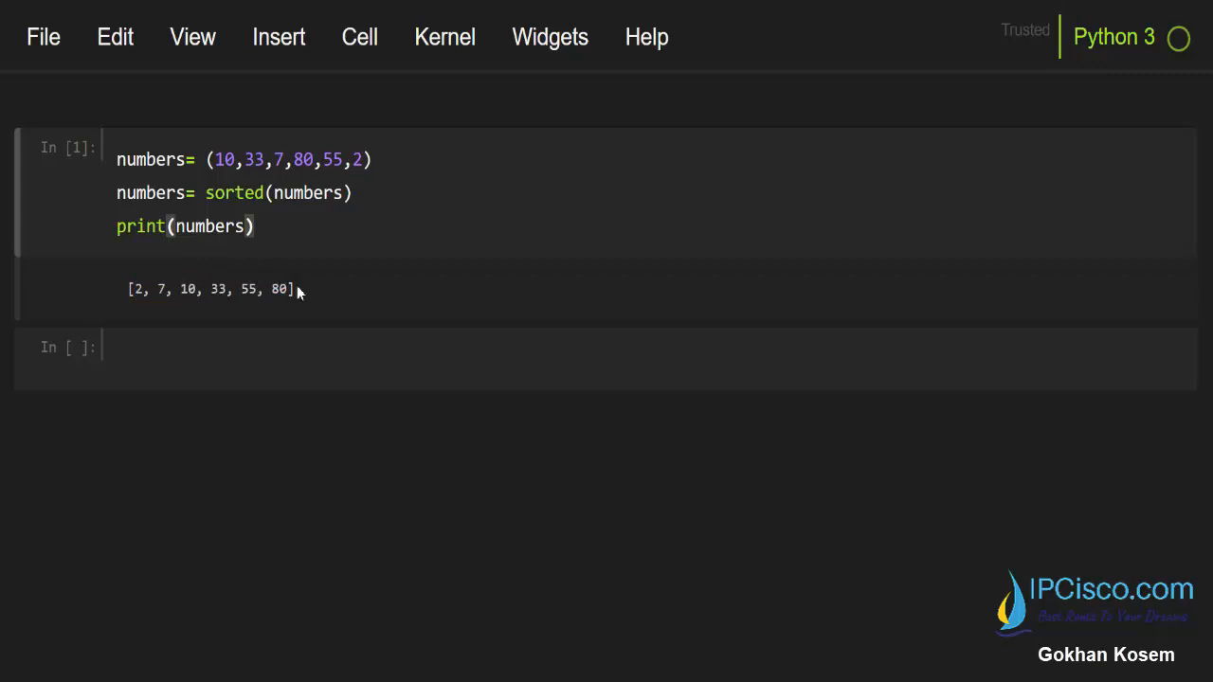
{"action": "mouse_move", "coordinate": [329, 295]}
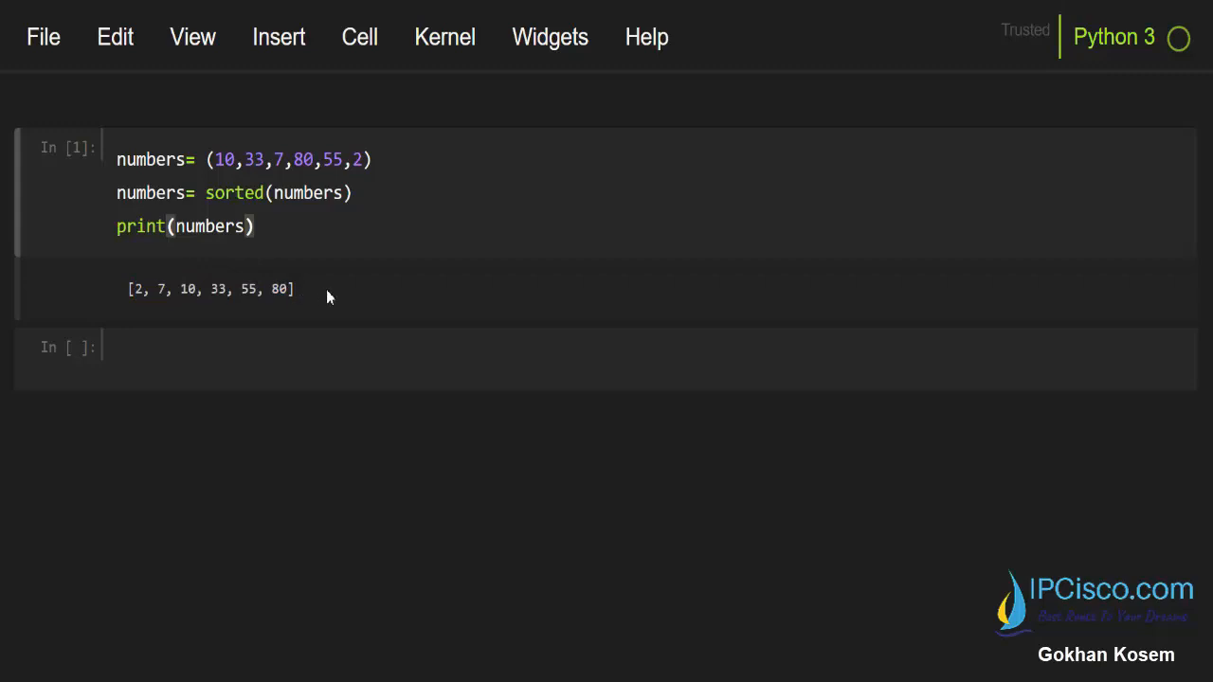
{"action": "mouse_move", "coordinate": [121, 301]}
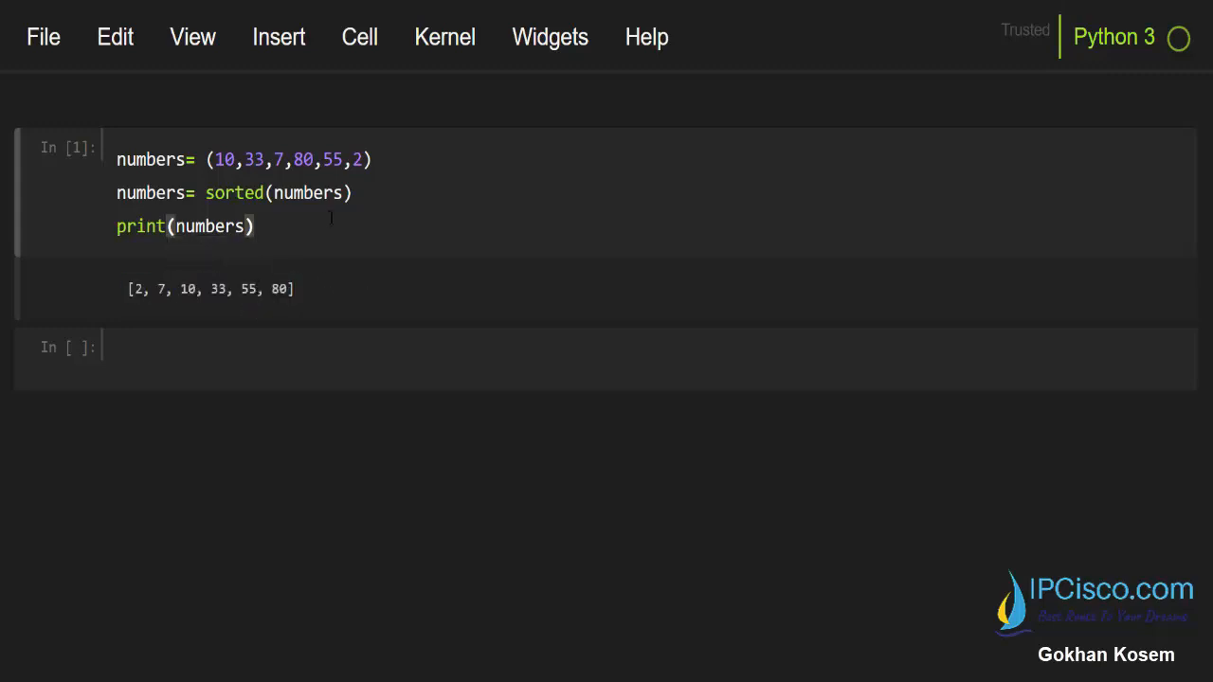
{"action": "double_click", "coordinate": [233, 192]}
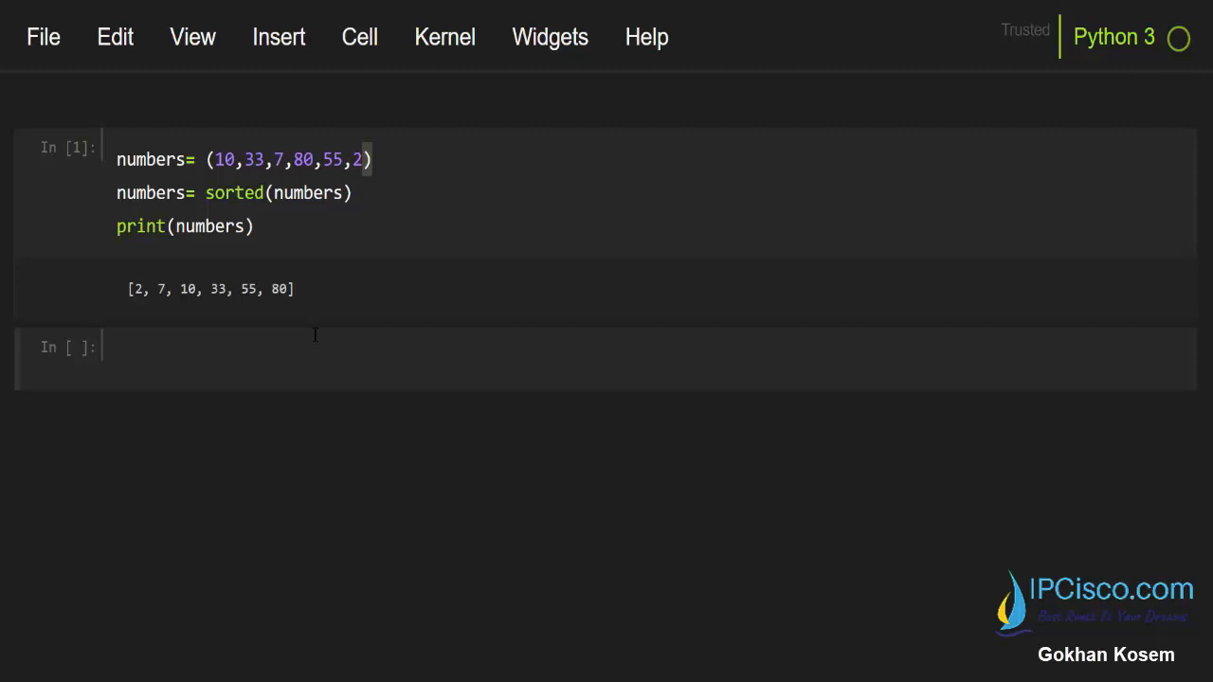
{"action": "key", "text": "ctrl+s"}
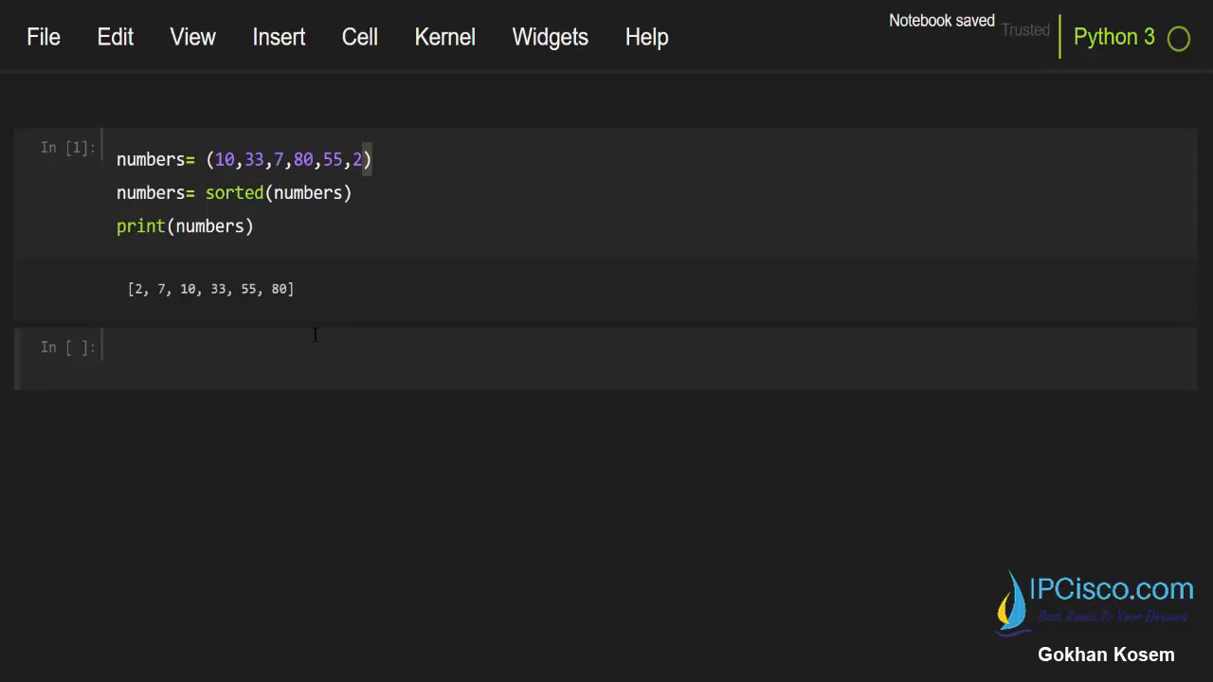
{"action": "left_click", "coordinate": [117, 358]}
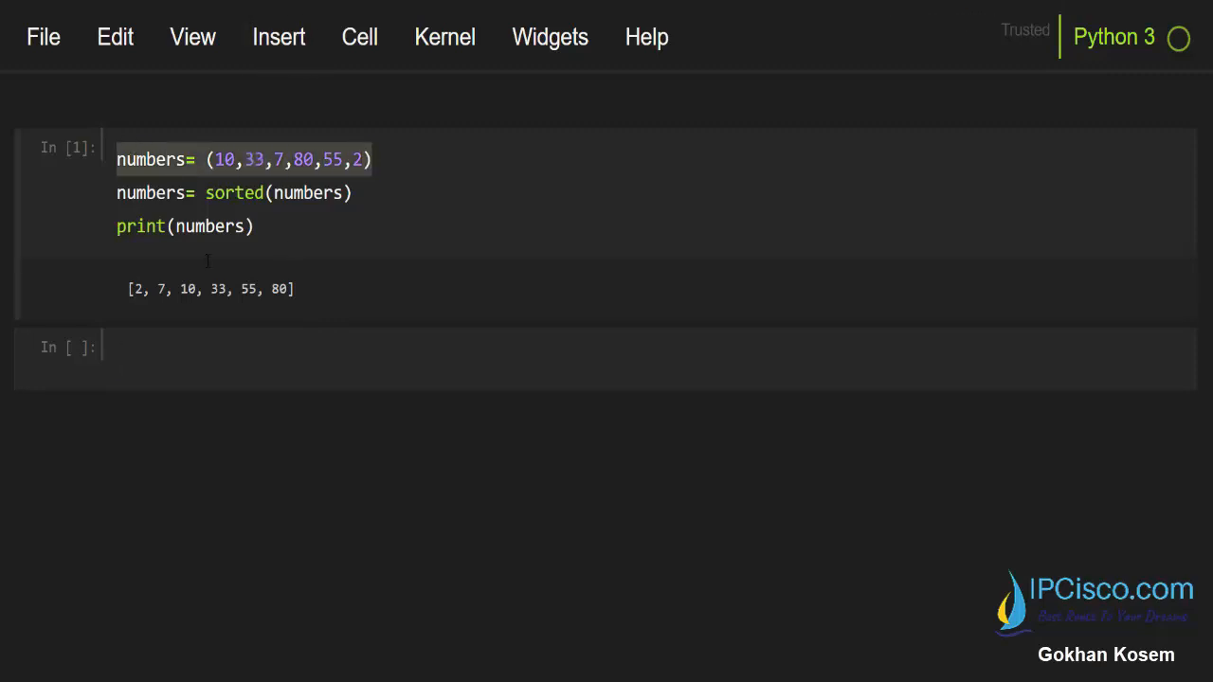
Step: Write the numbers tuple and wrap sorted(numbers) in tuple() in the second cell
{"action": "type", "text": "numbers= (10,33,7,80,55,2)"}
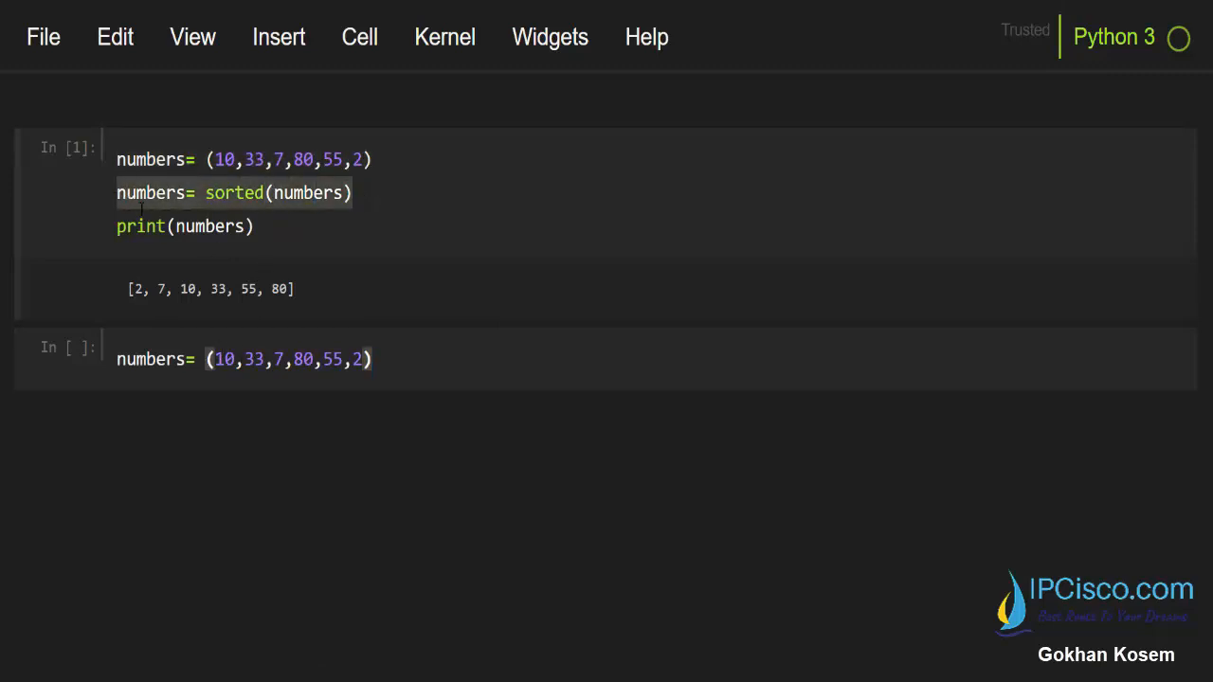
{"action": "type", "text": "numbers= sorted(numbers)"}
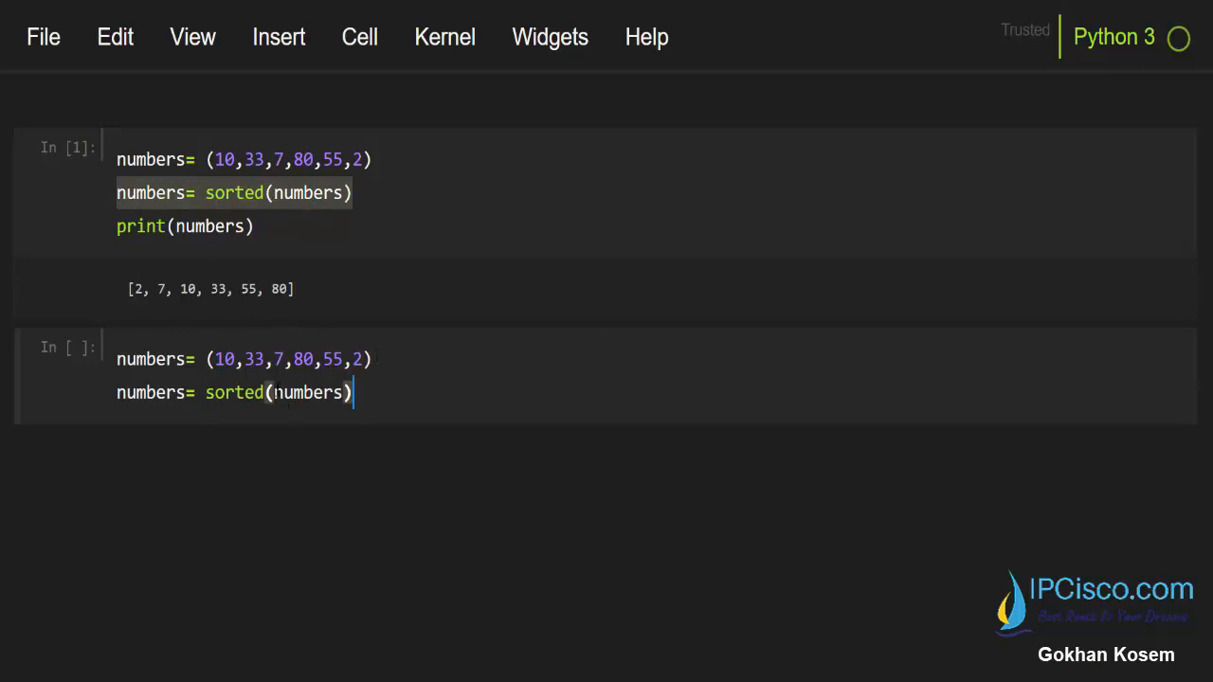
{"action": "left_click", "coordinate": [206, 392]}
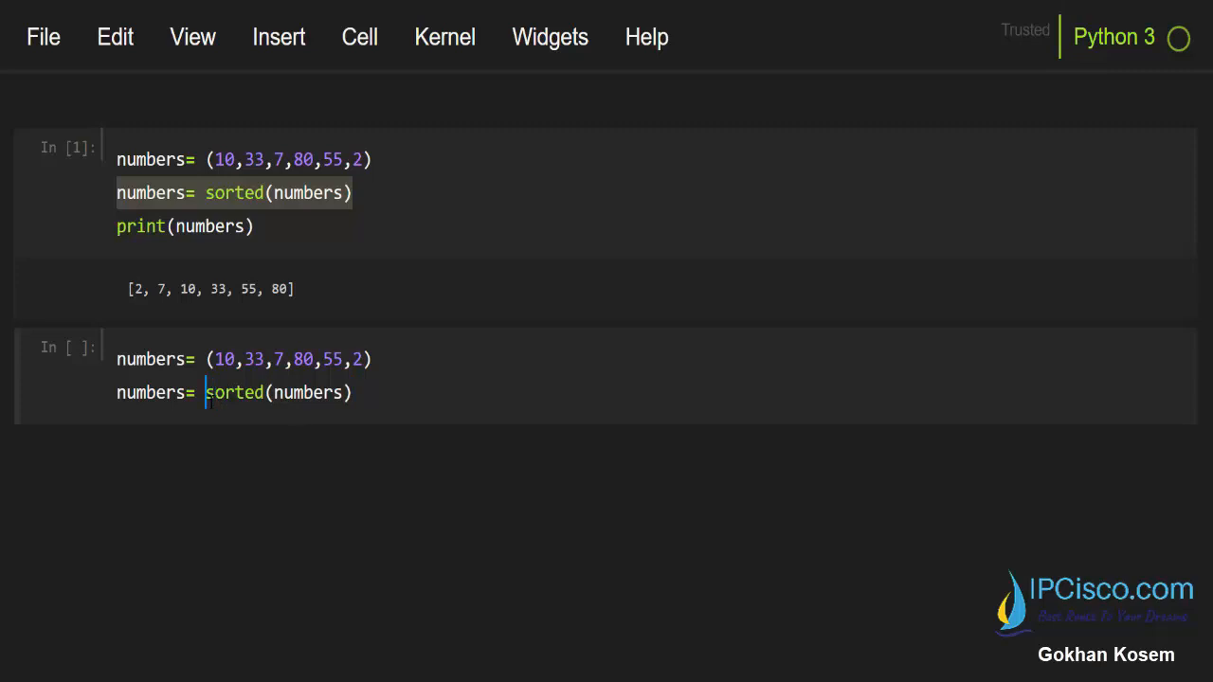
{"action": "type", "text": "tuple"}
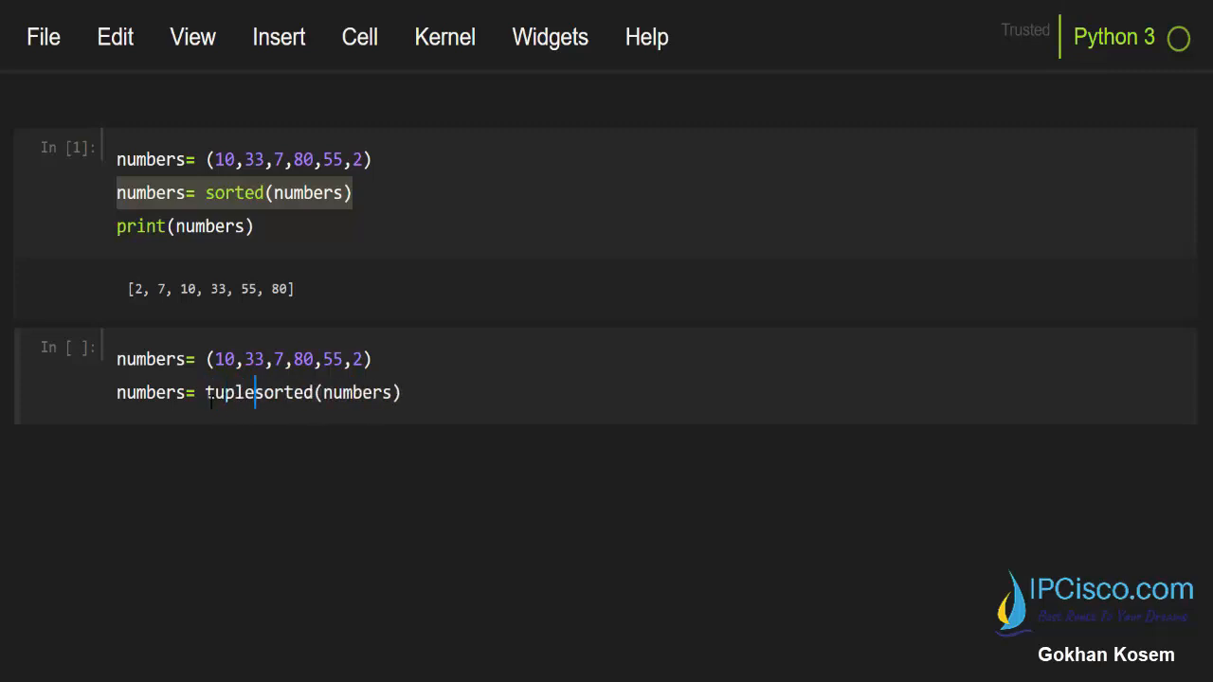
{"action": "type", "text": "("}
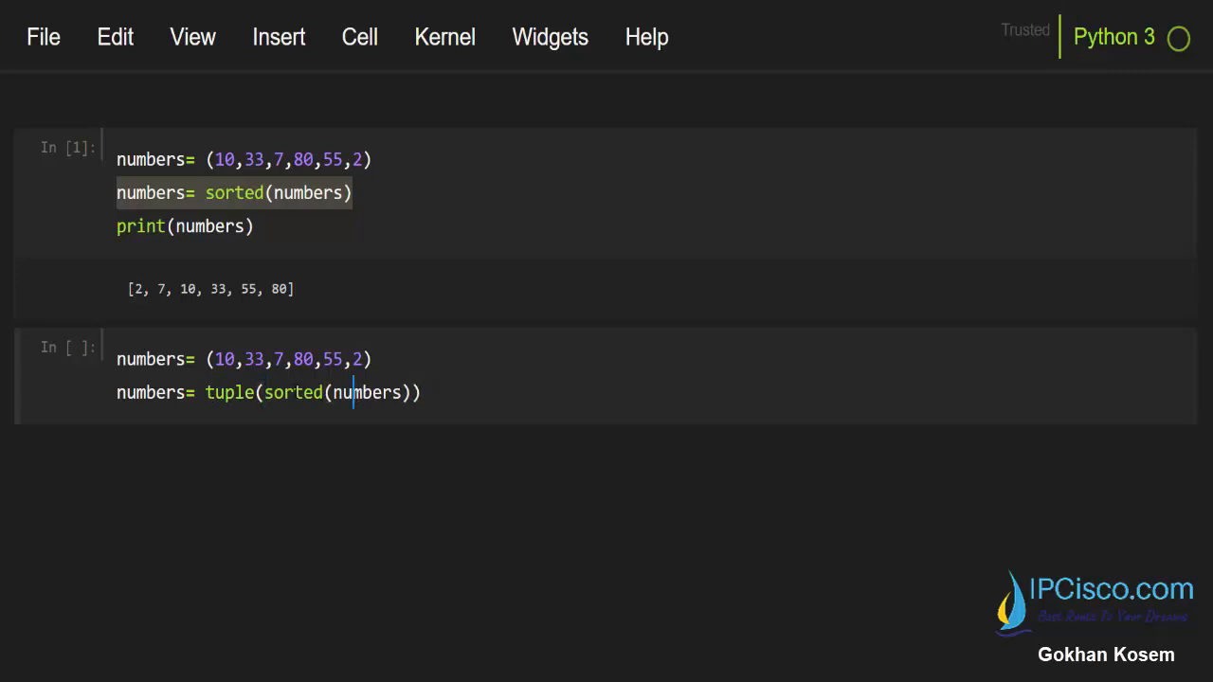
Step: Start a print(numbers) line below the tuple conversion
{"action": "double_click", "coordinate": [294, 393]}
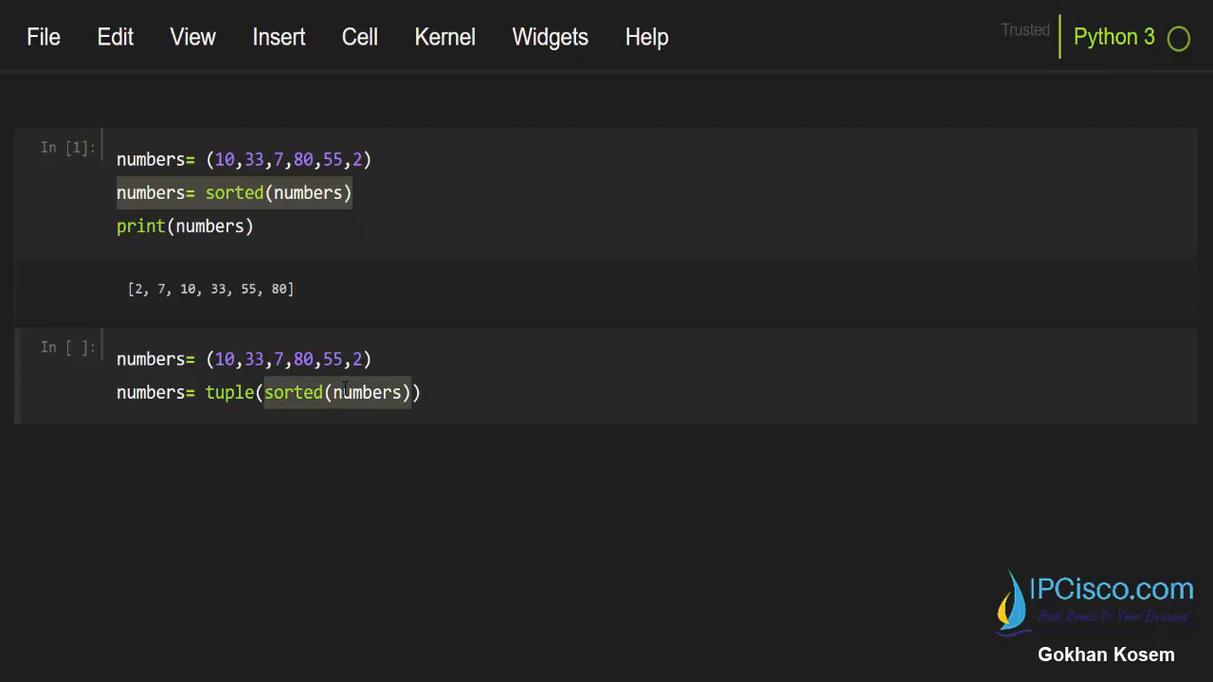
{"action": "mouse_move", "coordinate": [299, 471]}
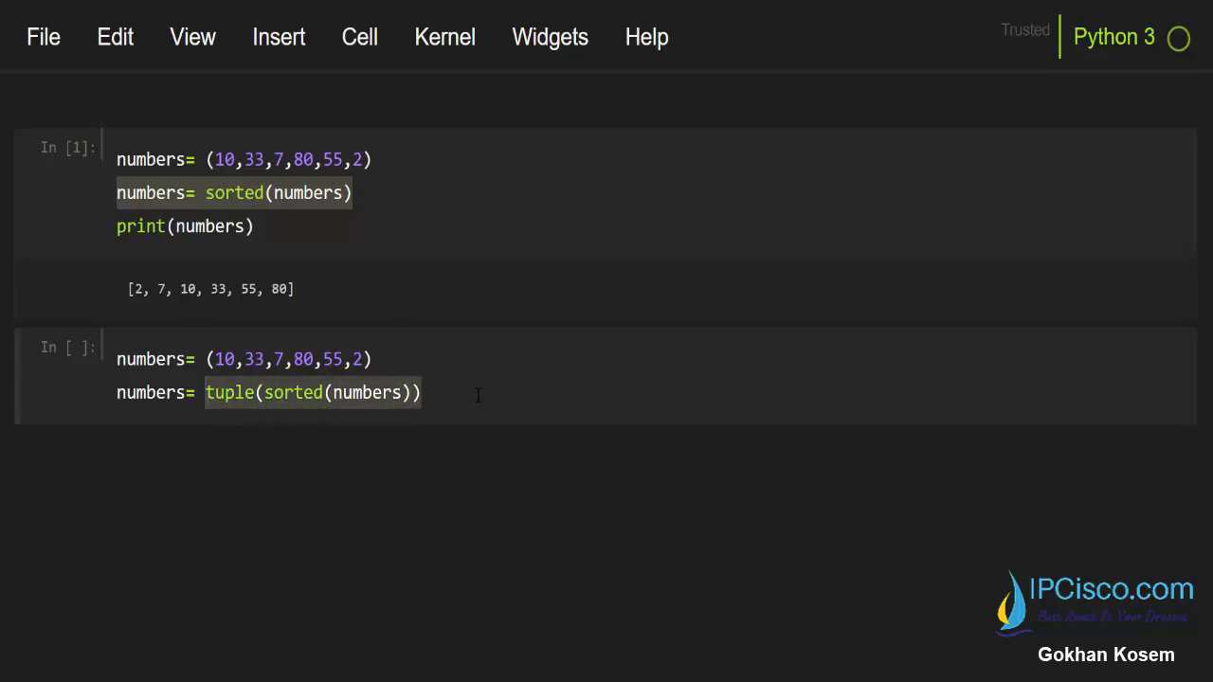
{"action": "type", "text": "print(numbe"}
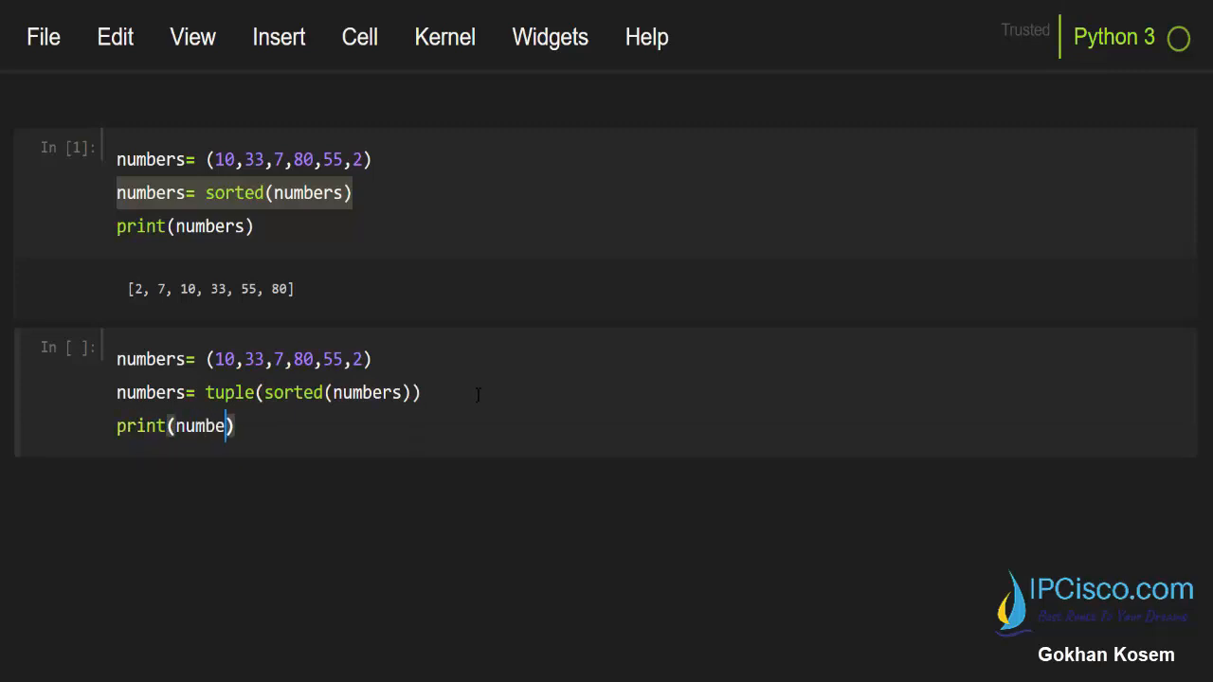
{"action": "type", "text": "rs"}
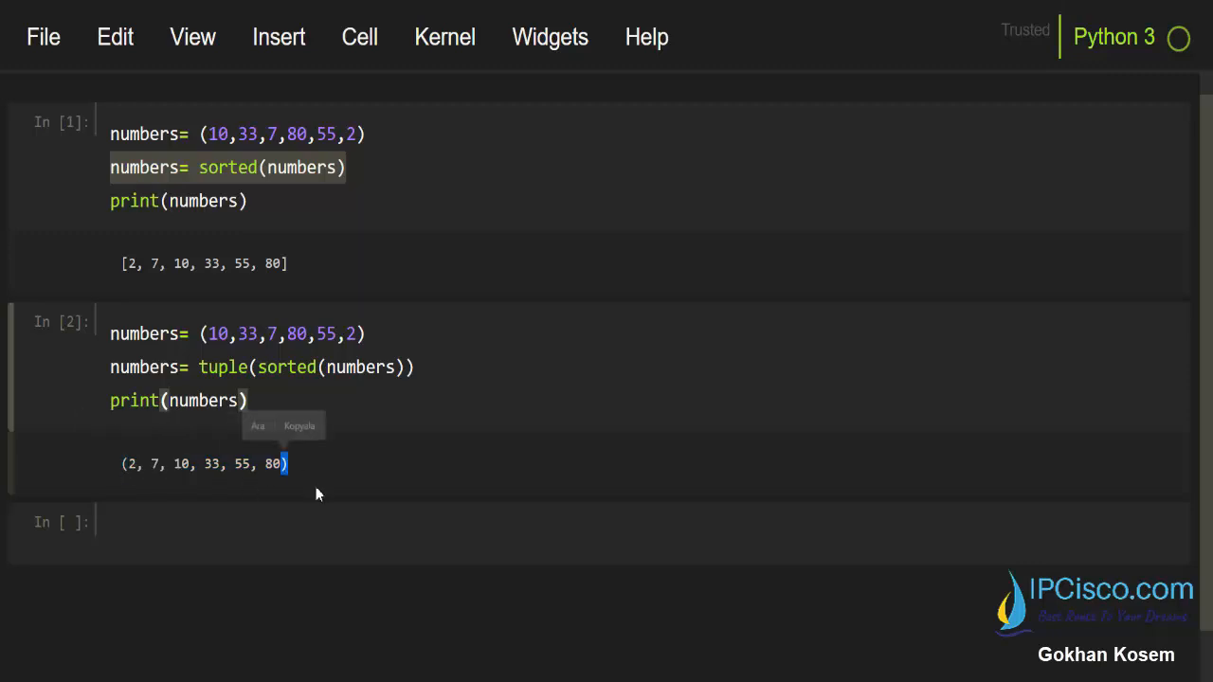
{"action": "mouse_move", "coordinate": [305, 511]}
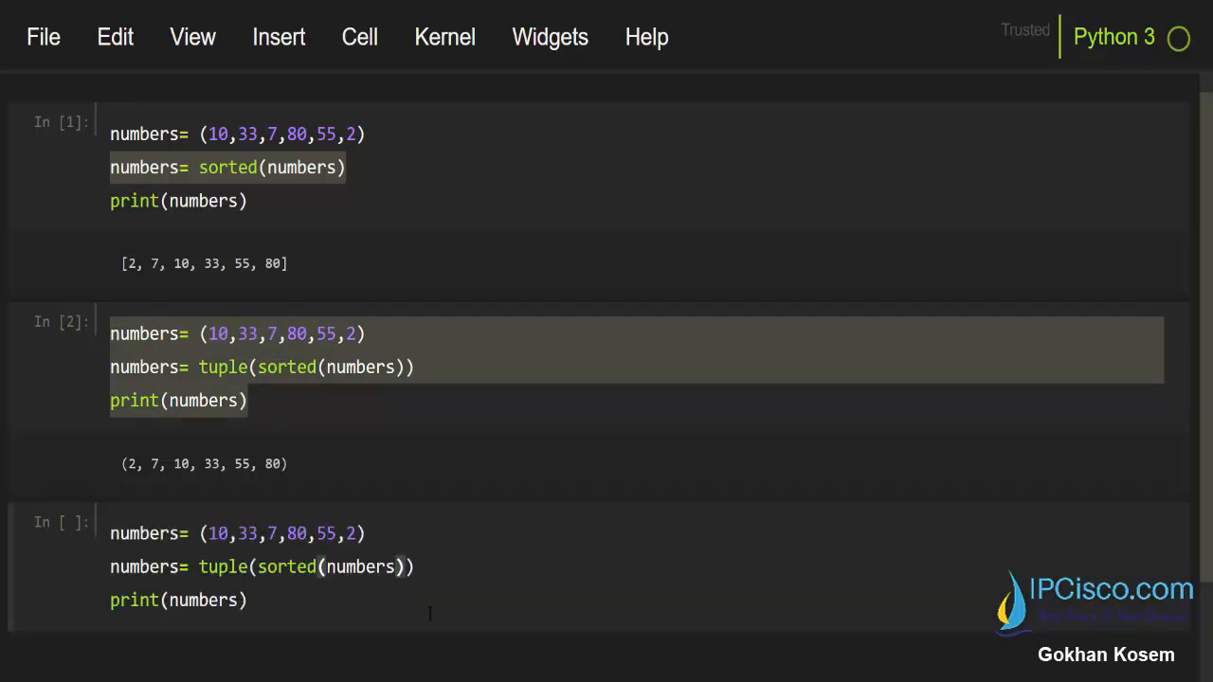
Step: Add reverse=True inside sorted() in the third cell and run it for (80, 55, 33, 10, 7, 2)
{"action": "type", "text": ","}
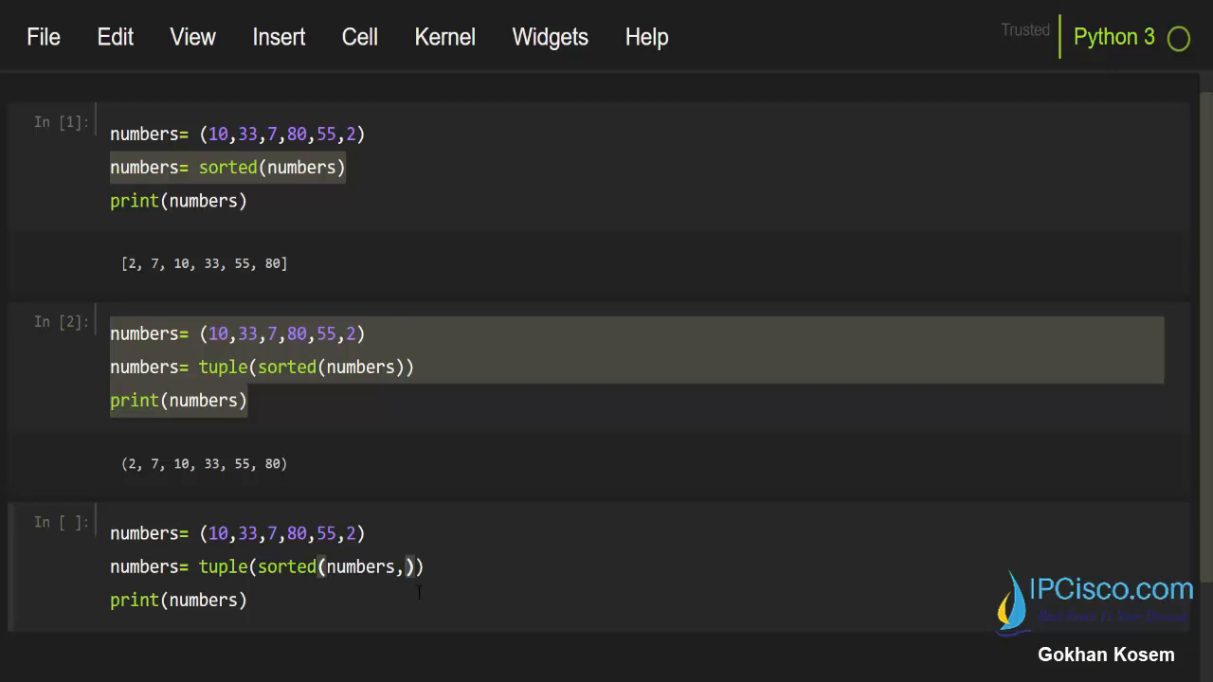
{"action": "type", "text": "reverese"}
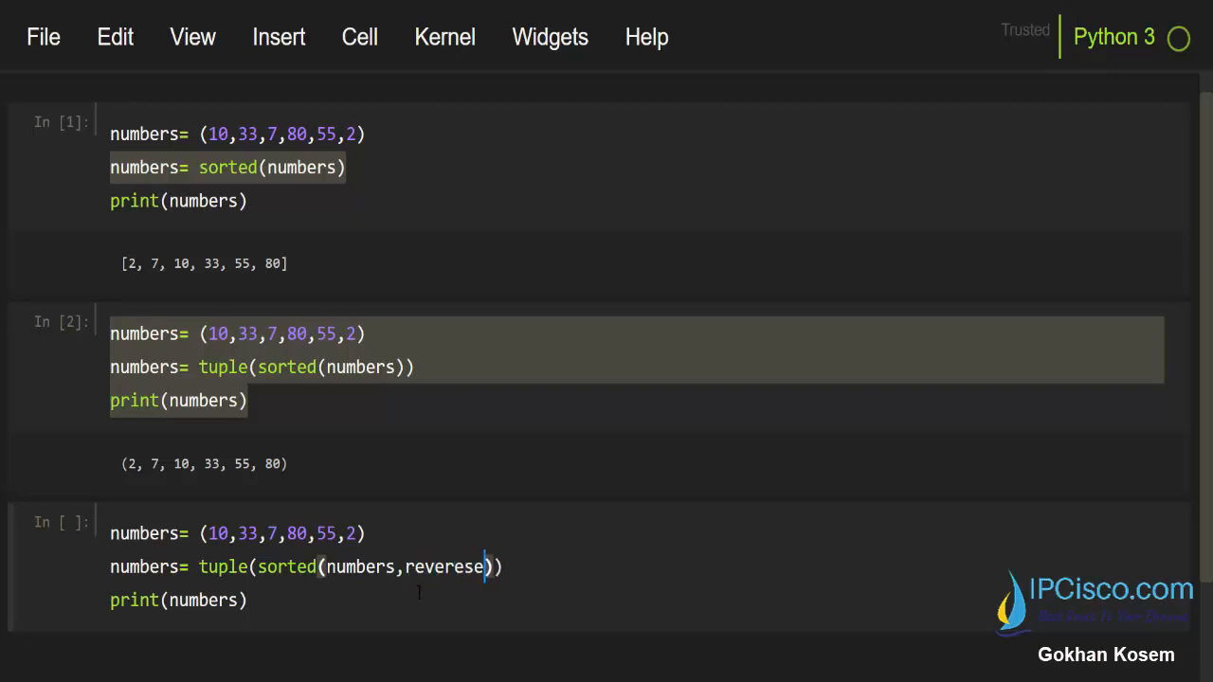
{"action": "key", "text": "Backspace"}
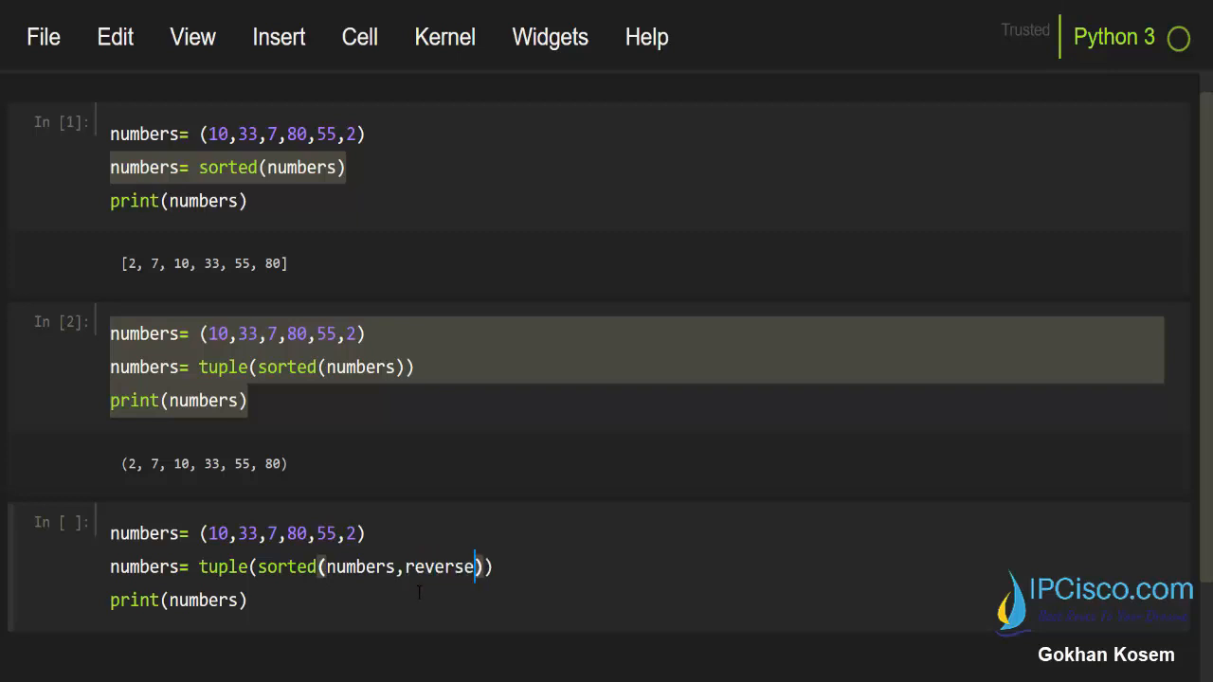
{"action": "type", "text": "=True"}
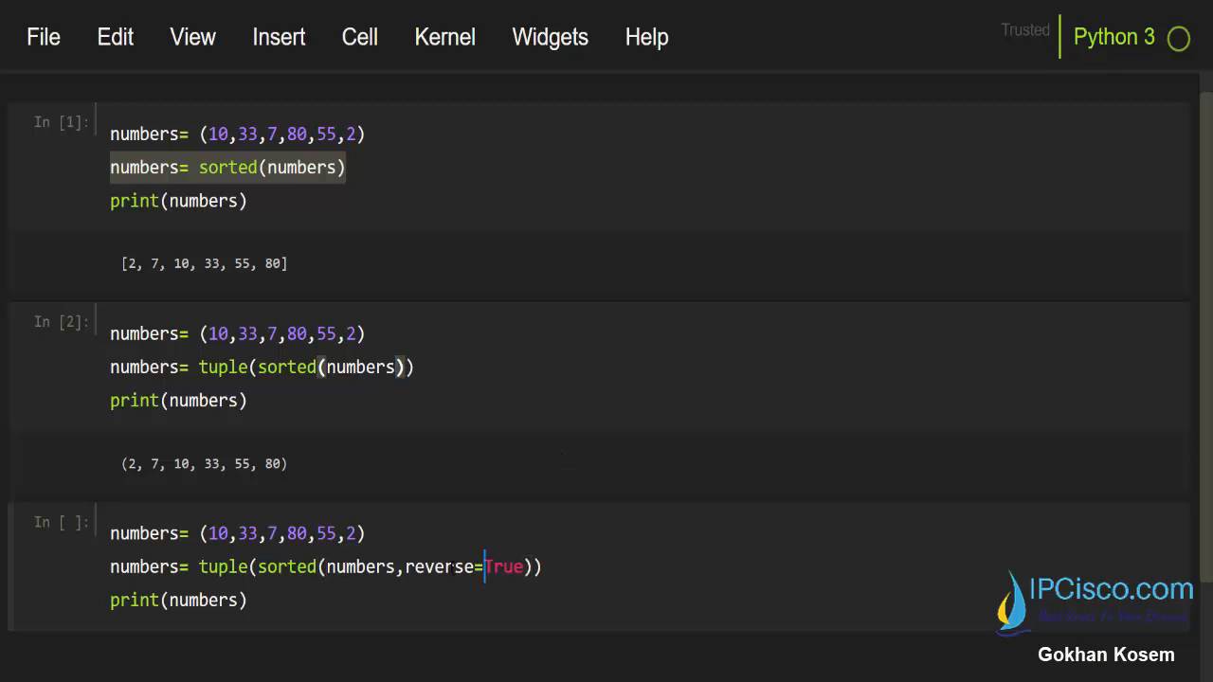
{"action": "double_click", "coordinate": [504, 566]}
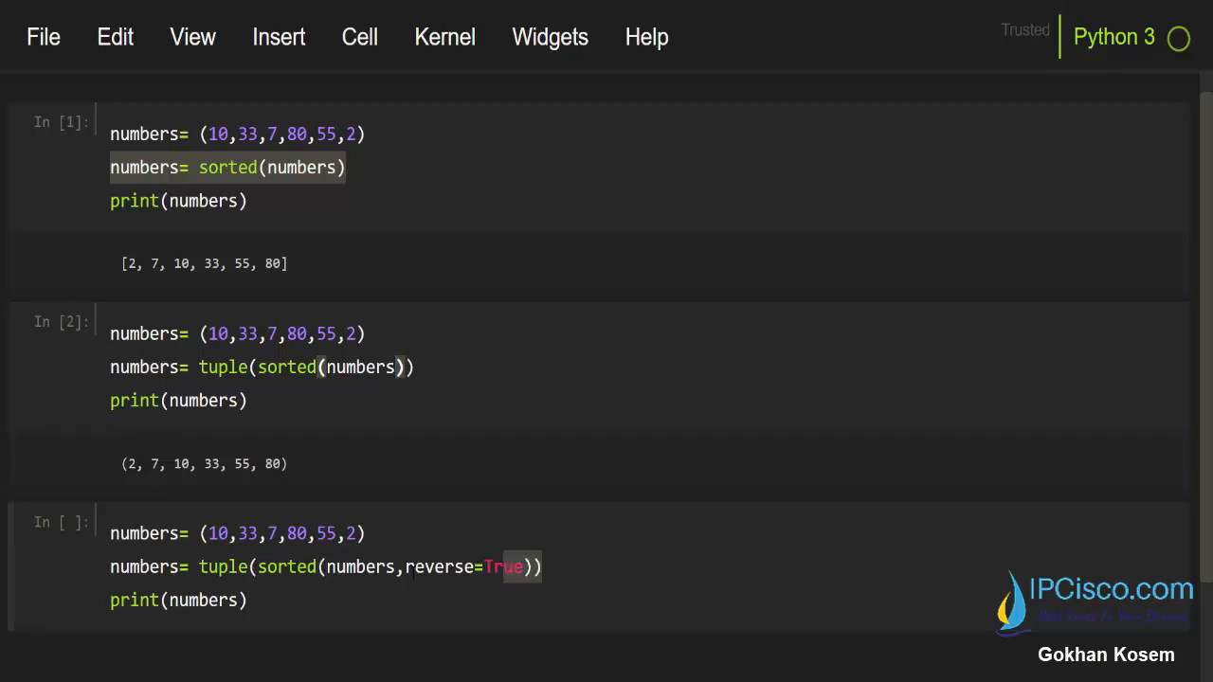
{"action": "scroll", "scroll_direction": "down", "scroll_amount": 3}
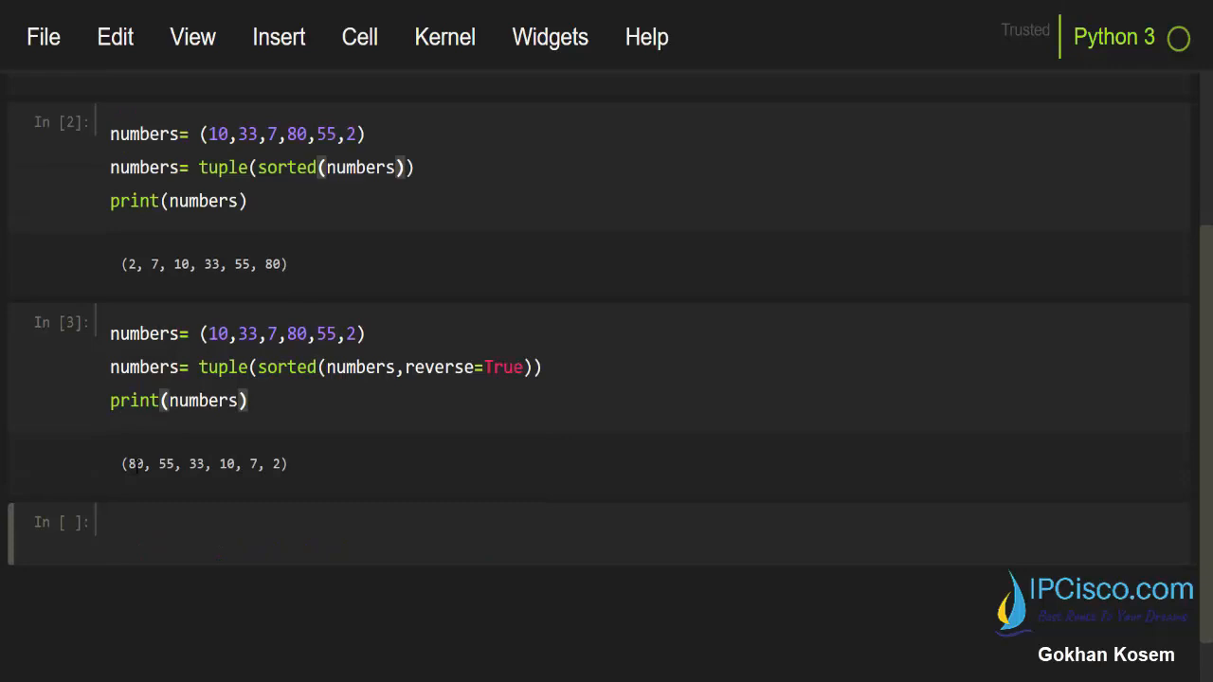
{"action": "double_click", "coordinate": [136, 463]}
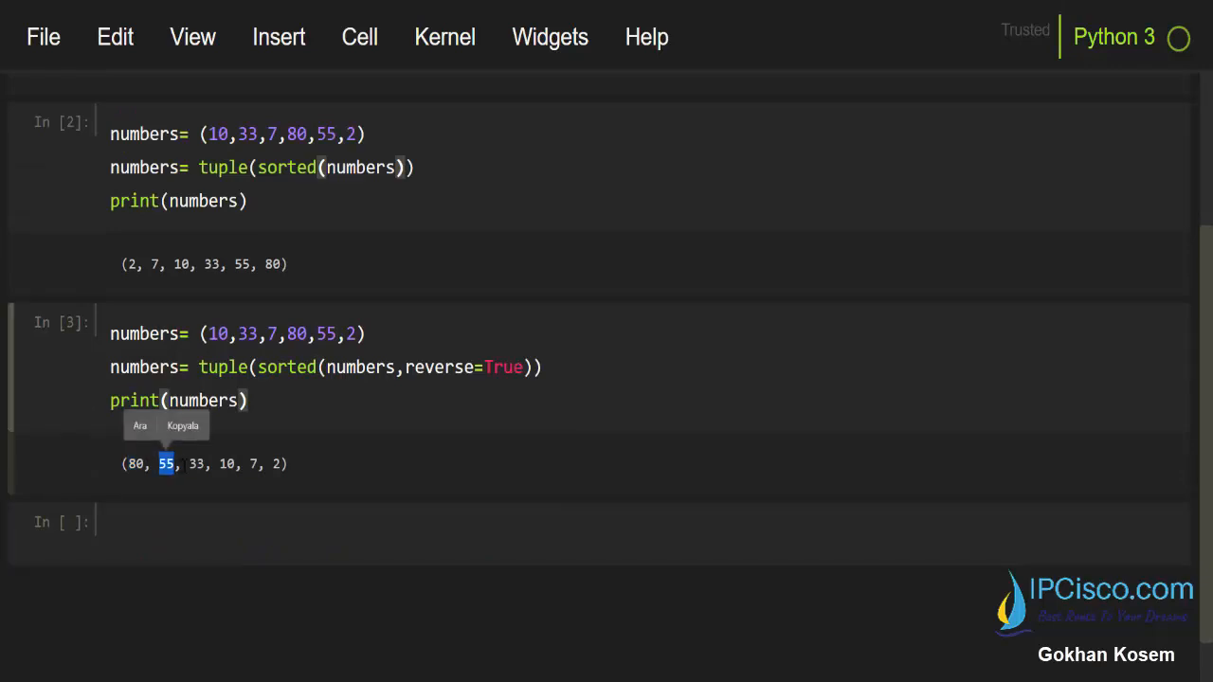
{"action": "left_click_drag", "start_coordinate": [159, 463], "coordinate": [275, 464]}
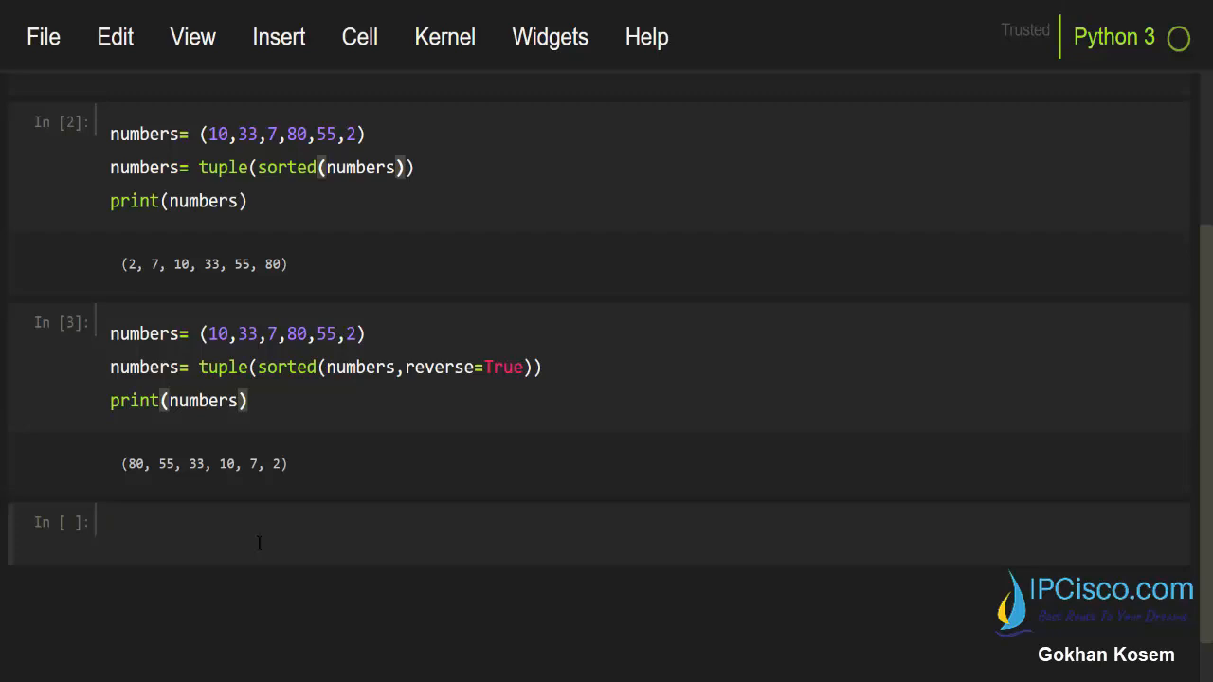
Step: Begin animals = ("cat","lion","eagle" in the new cell
{"action": "type", "text": "animals"}
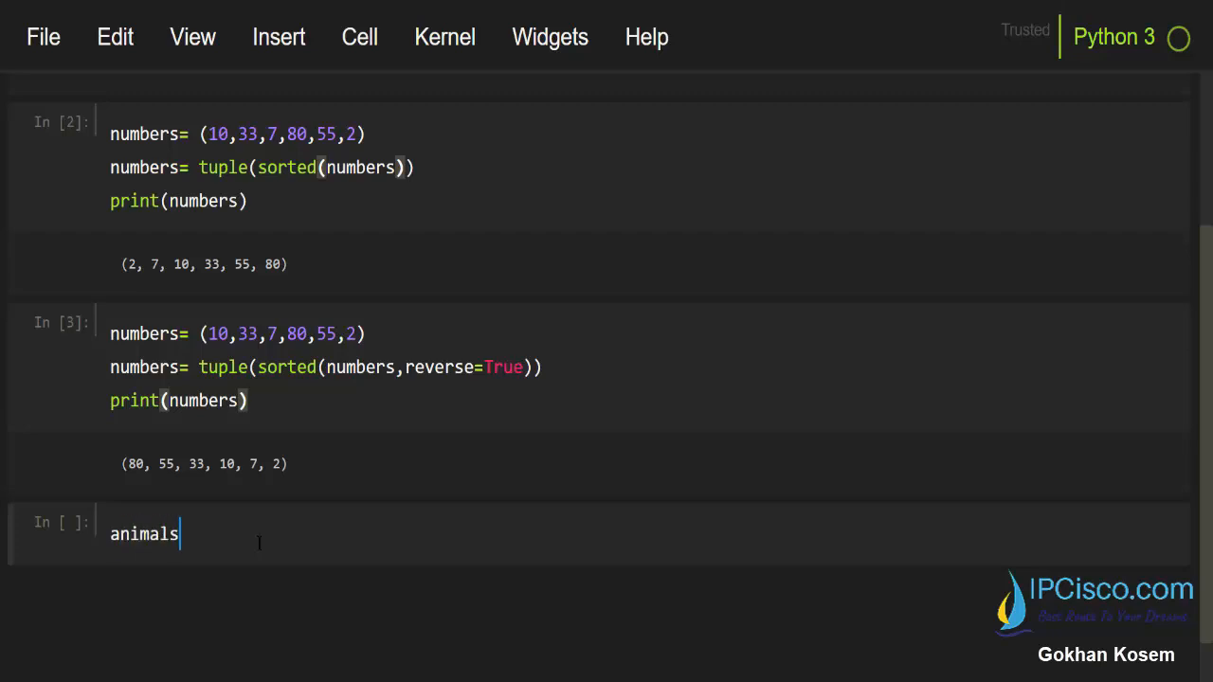
{"action": "type", "text": "="}
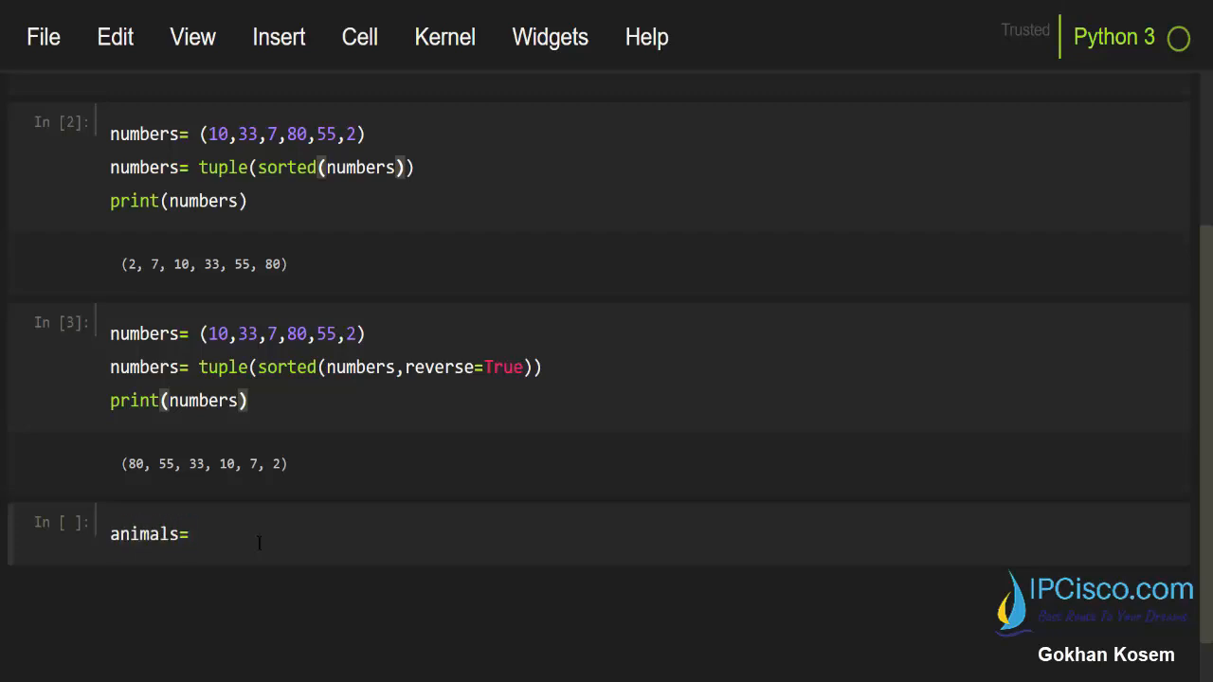
{"action": "type", "text": "(\"ca\""}
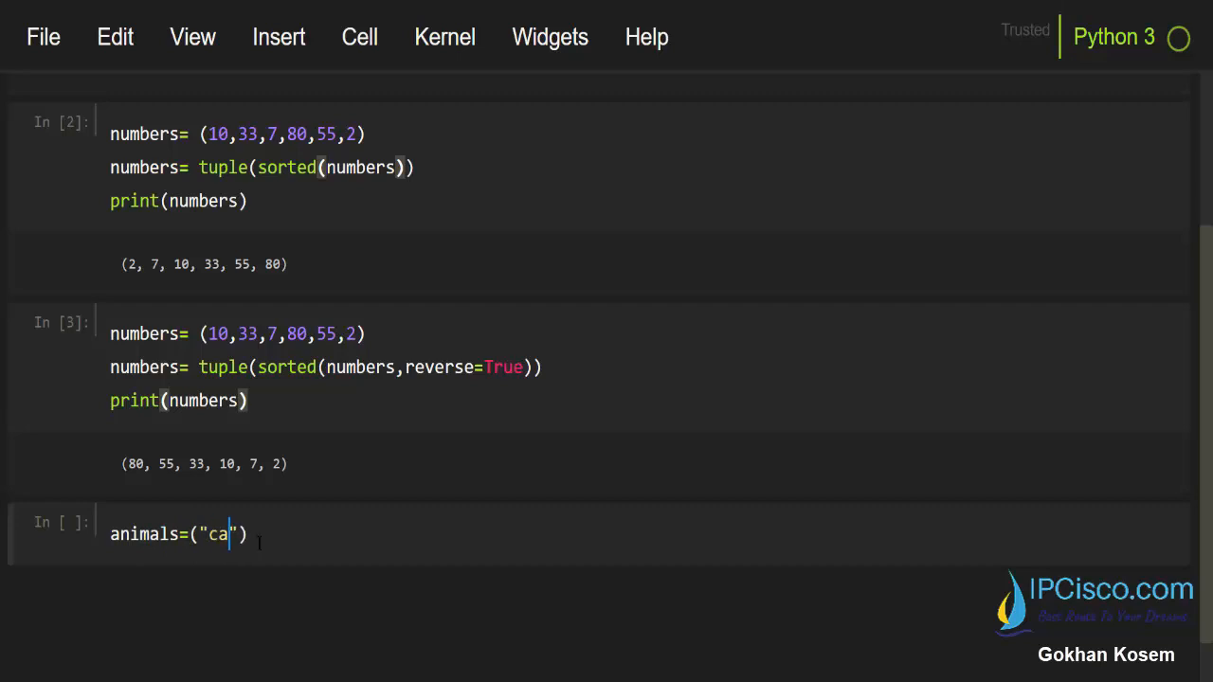
{"action": "type", "text": "t\","}
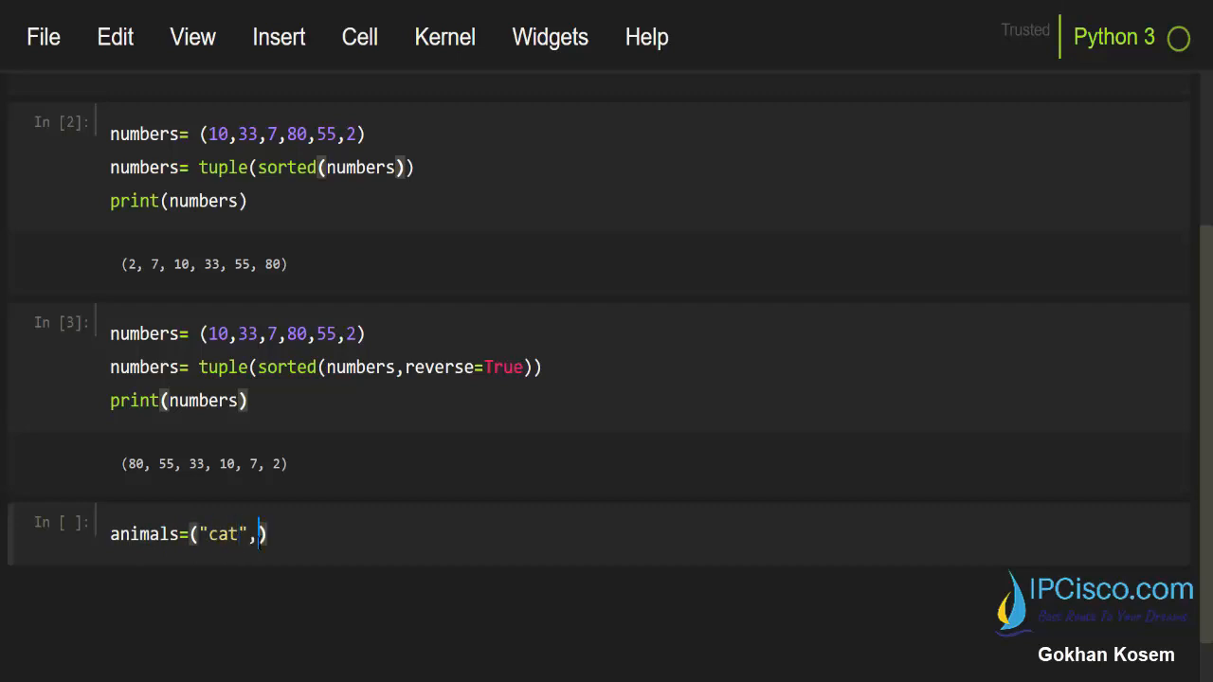
{"action": "type", "text": "\"l\""}
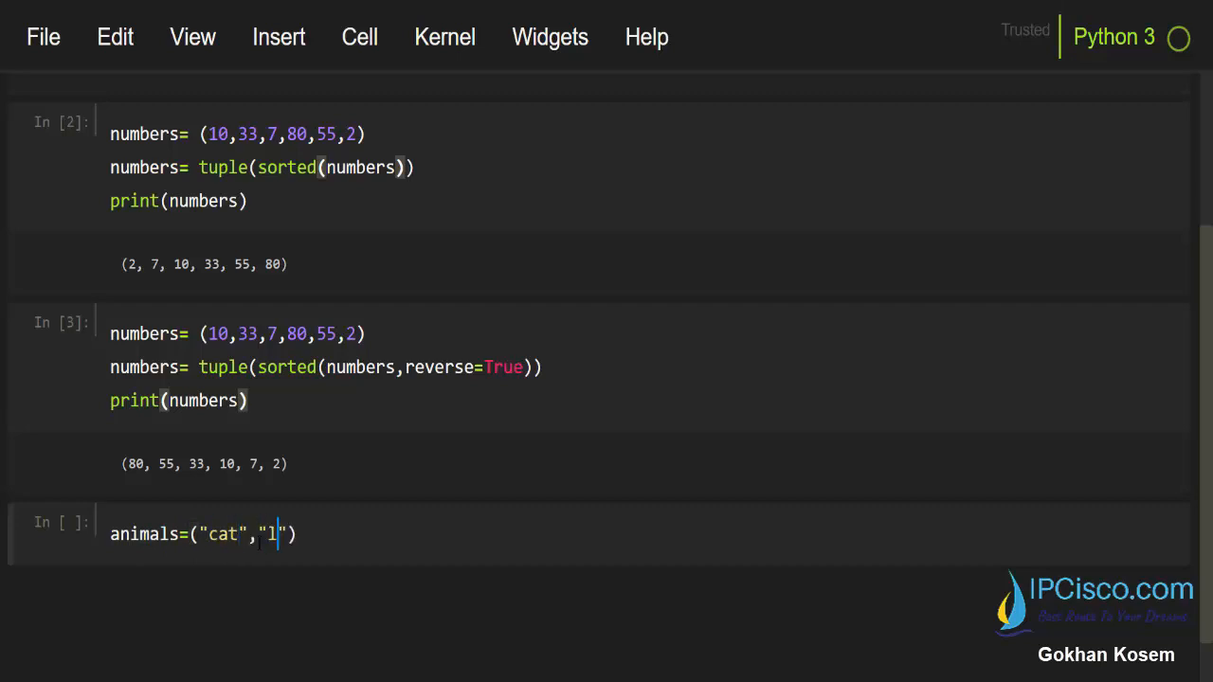
{"action": "type", "text": "ion"}
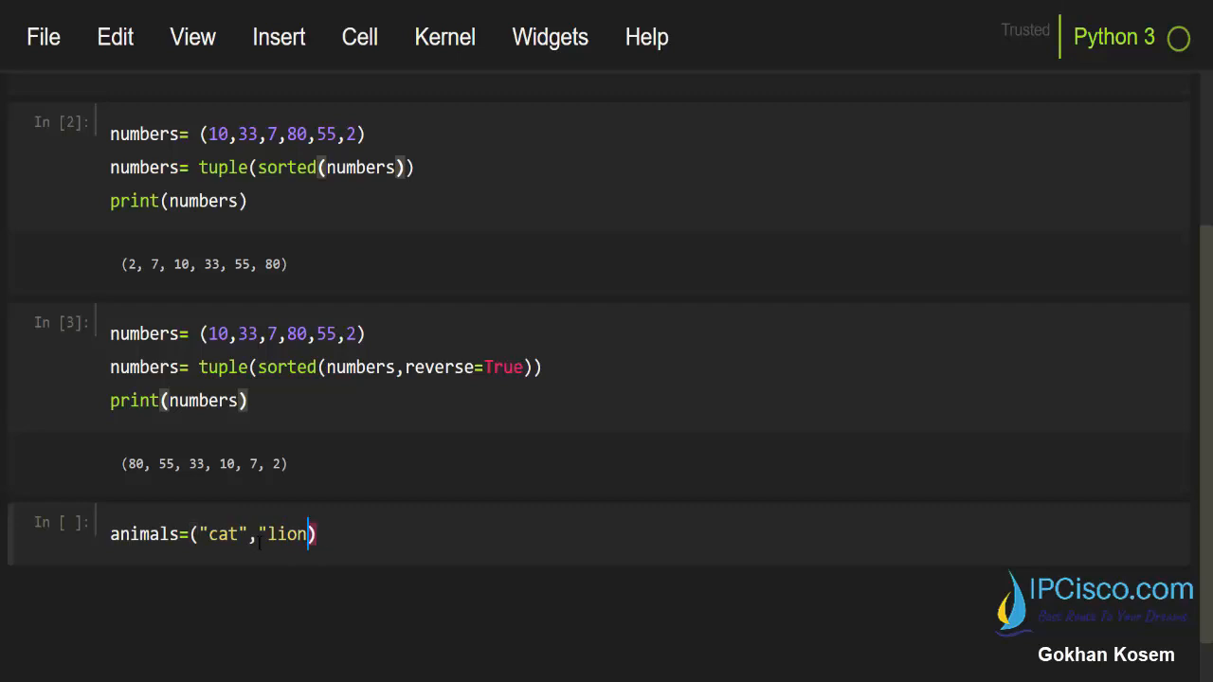
{"action": "type", "text": ","}
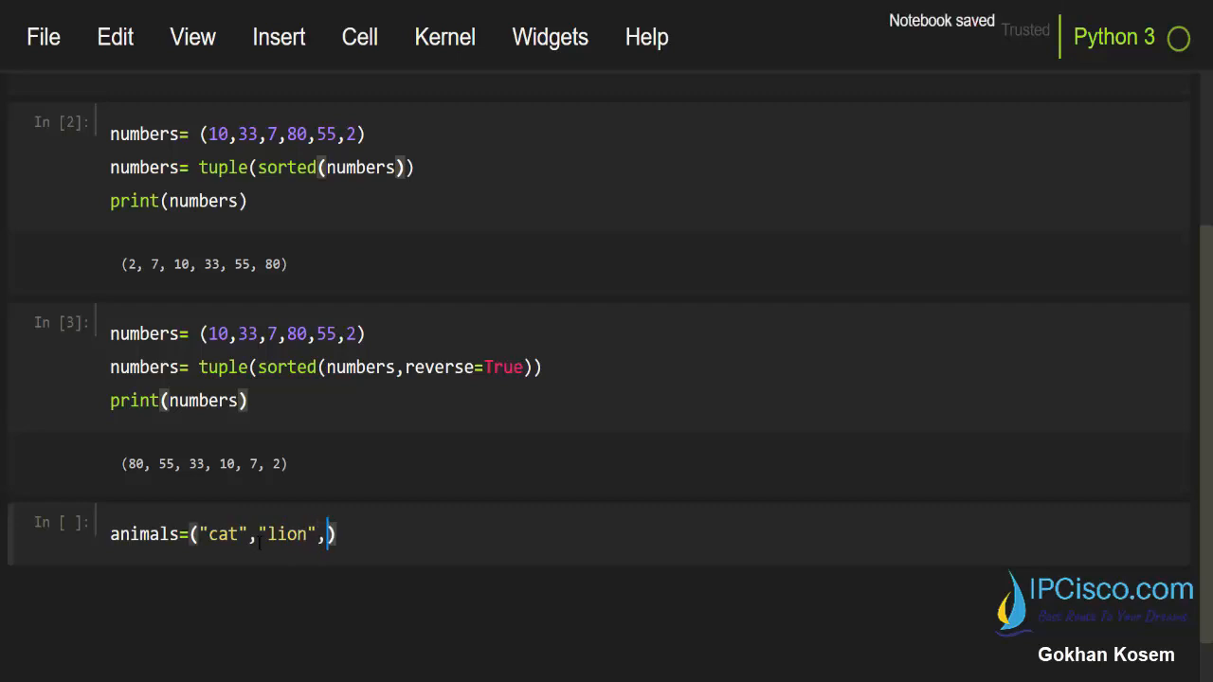
{"action": "type", "text": "eage"}
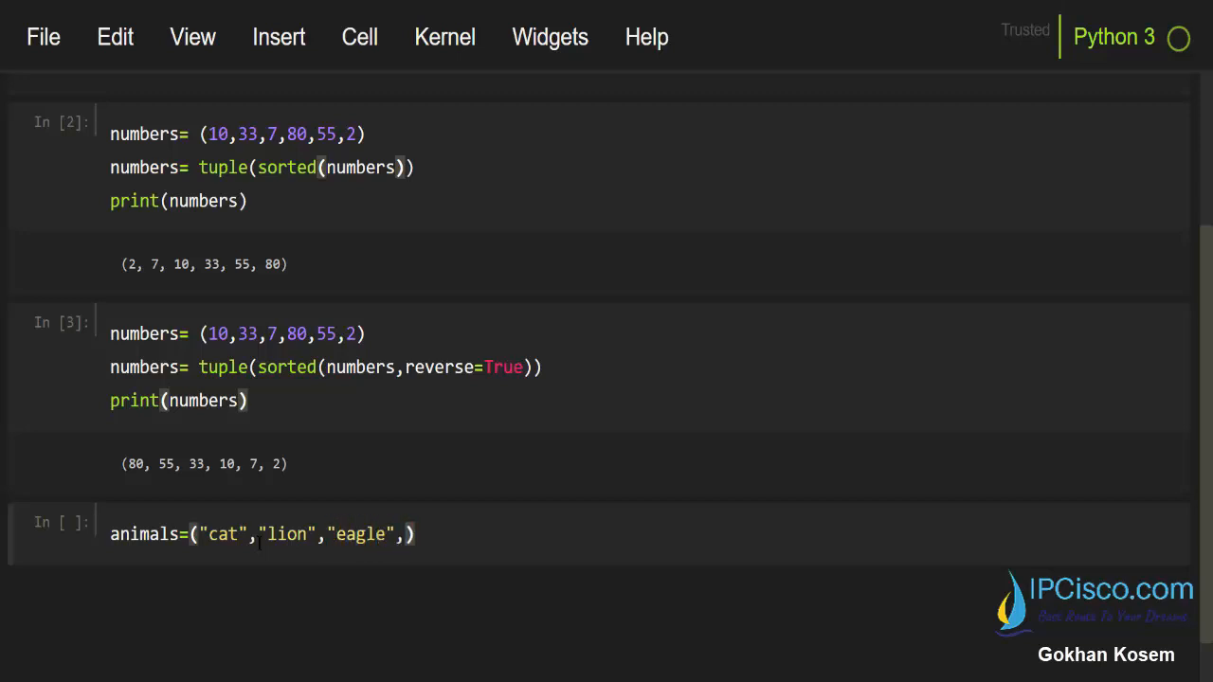
Step: Finish the tuple with "bear", "horse" and start a second animals line
{"action": "type", "text": "\"bear\""}
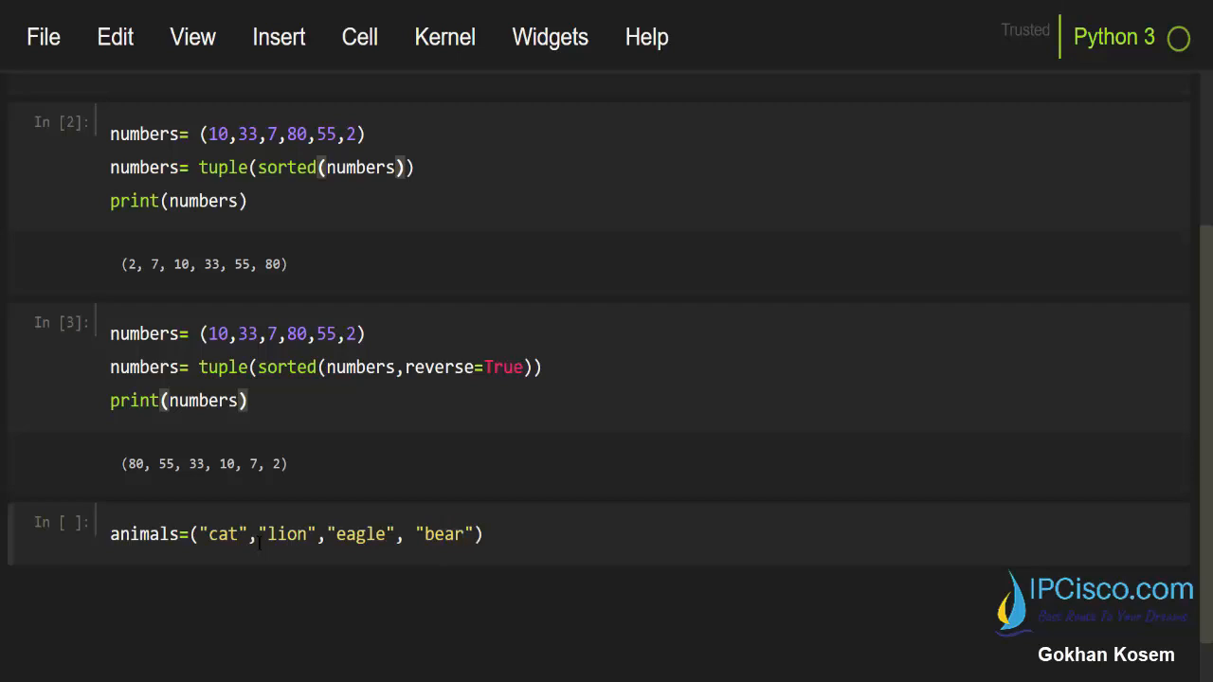
{"action": "type", "text": ","}
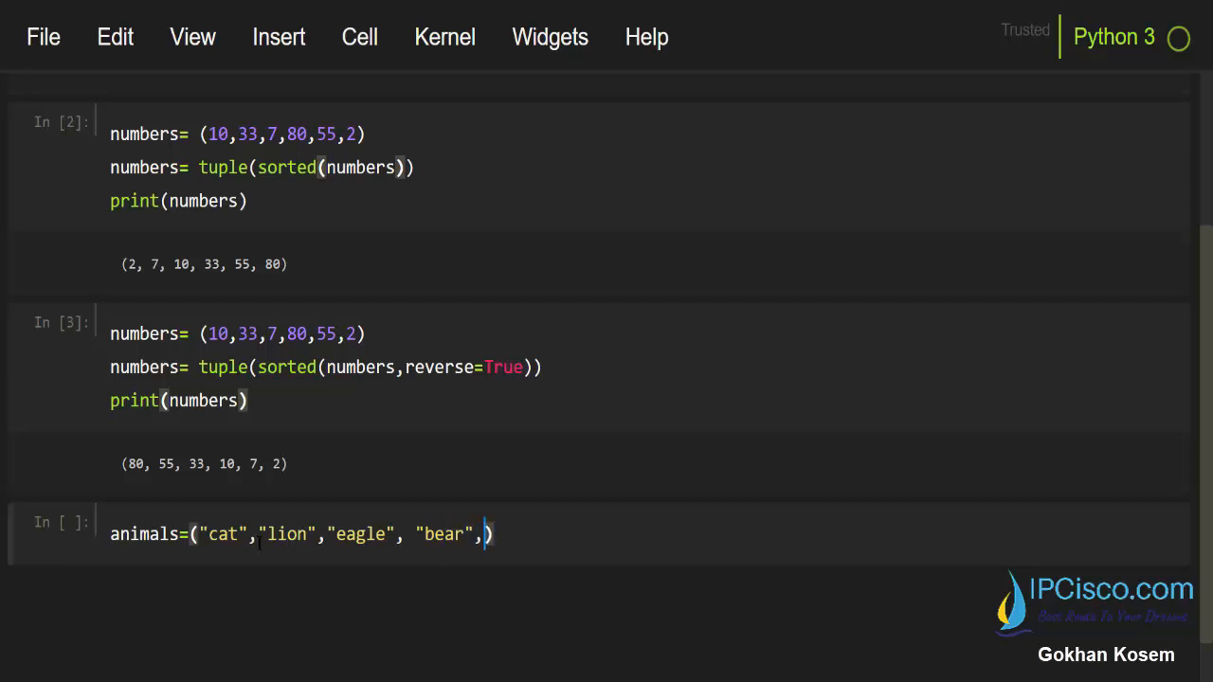
{"action": "type", "text": "ho"}
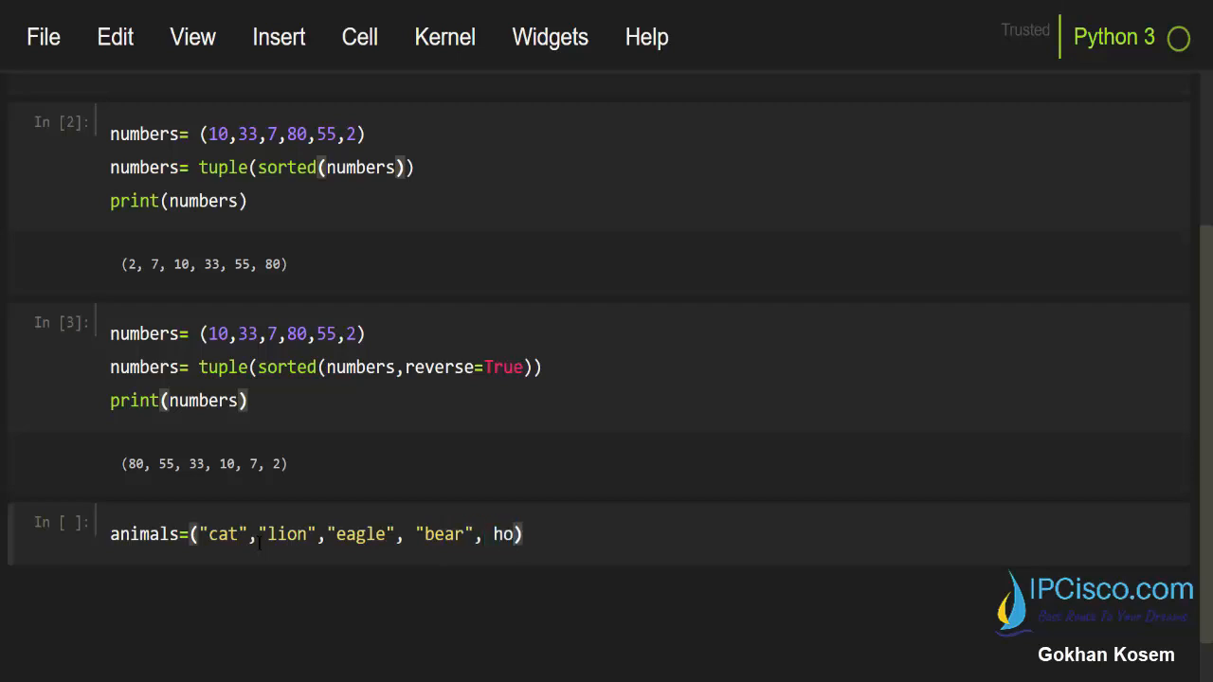
{"action": "type", "text": "rse"}
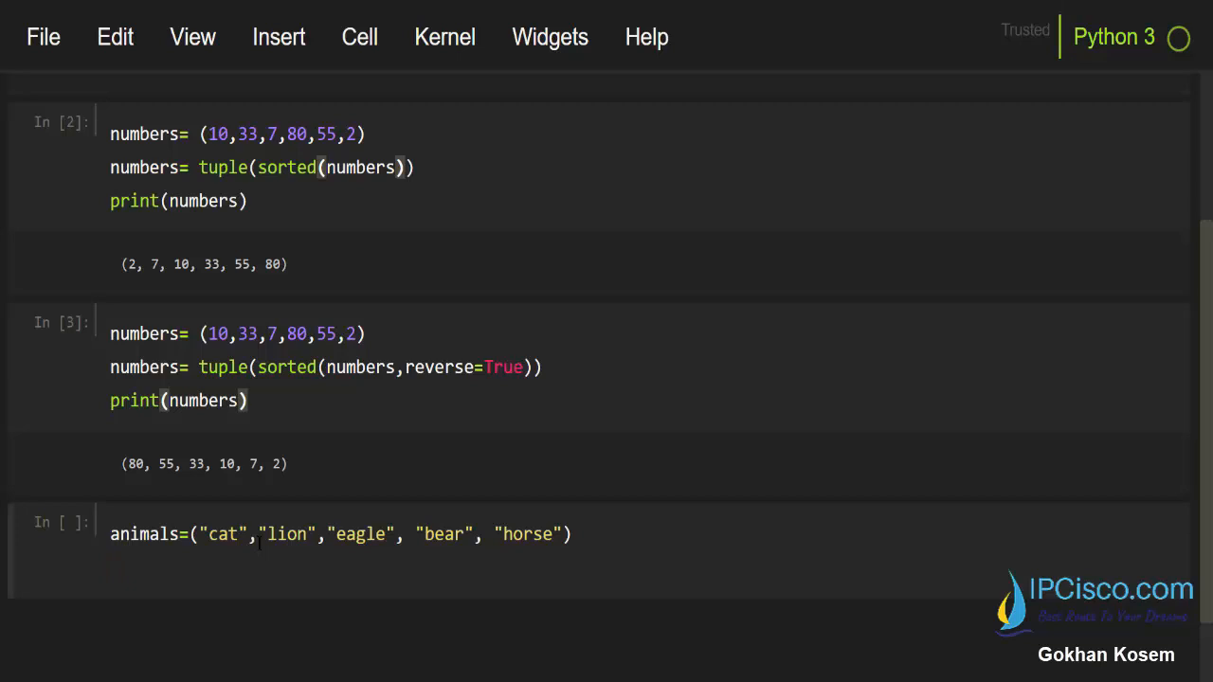
{"action": "type", "text": "animals"}
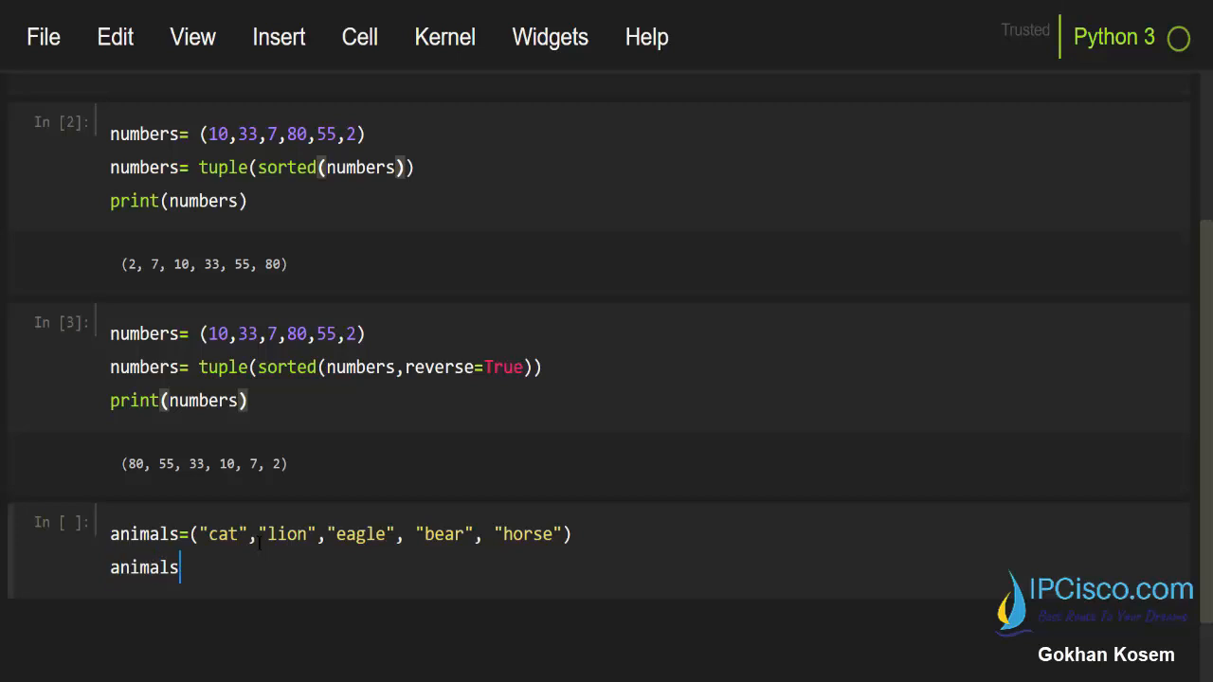
Step: Write animals = tuple(sorted(animals)) and print(animals), run to get bear, cat, eagle, horse, lion
{"action": "type", "text": "="}
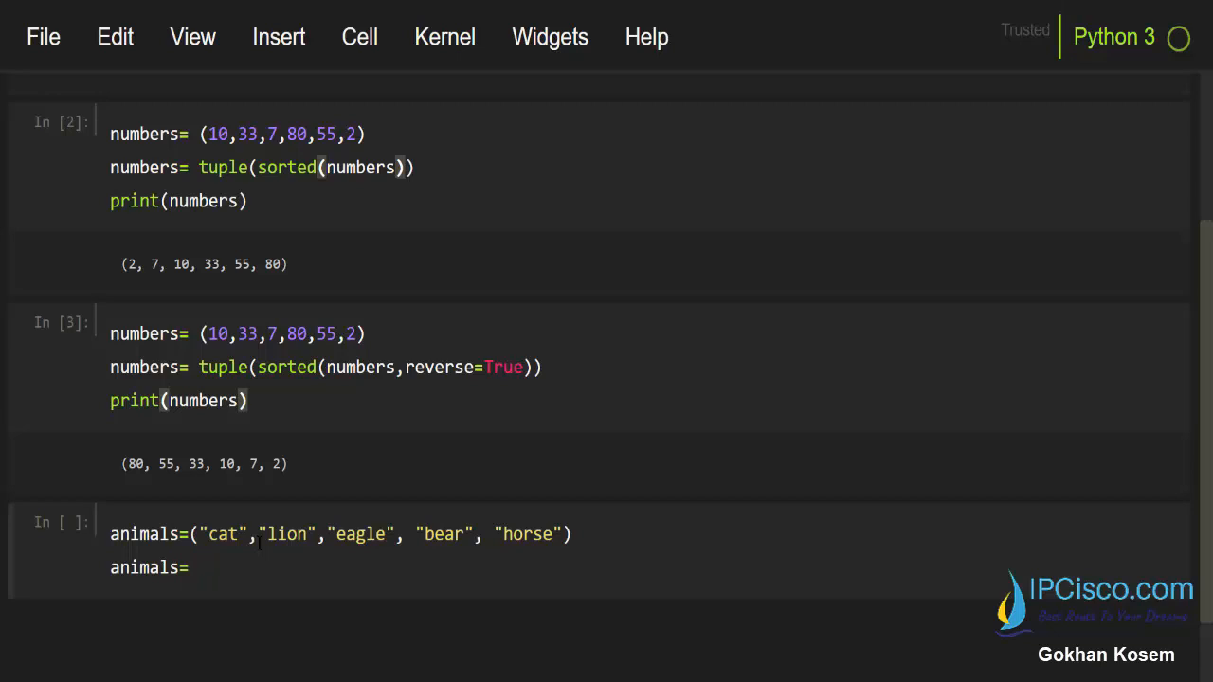
{"action": "type", "text": "tuple()"}
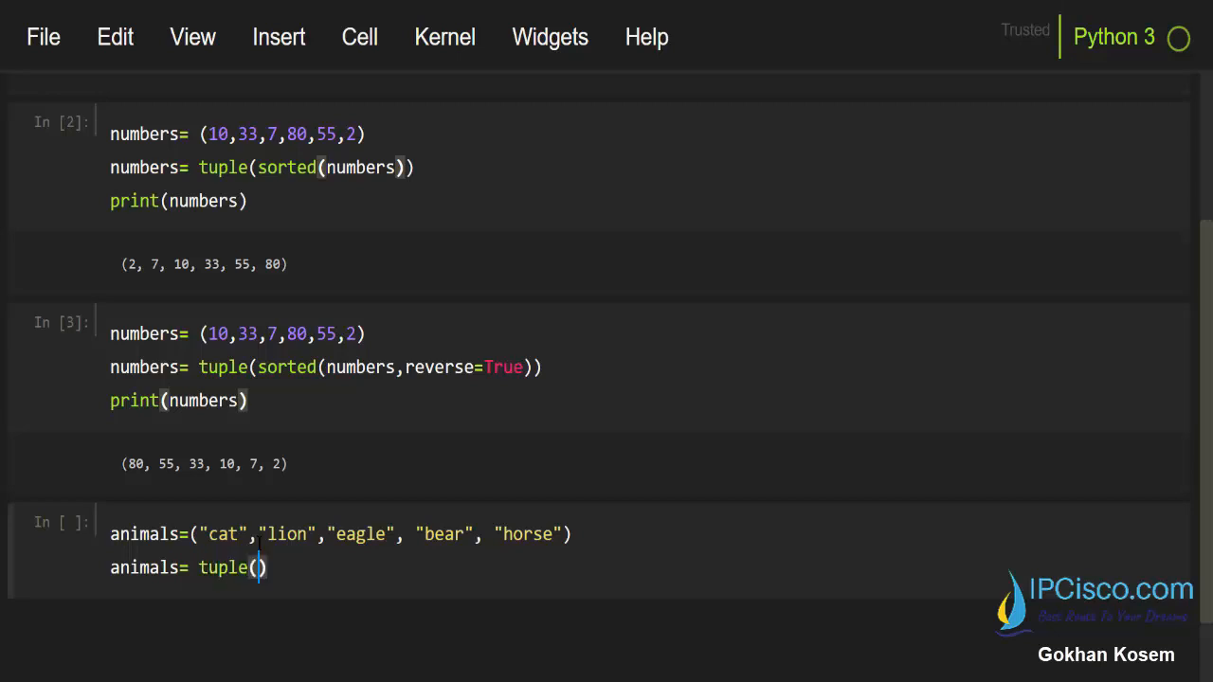
{"action": "type", "text": "sorted(animals"}
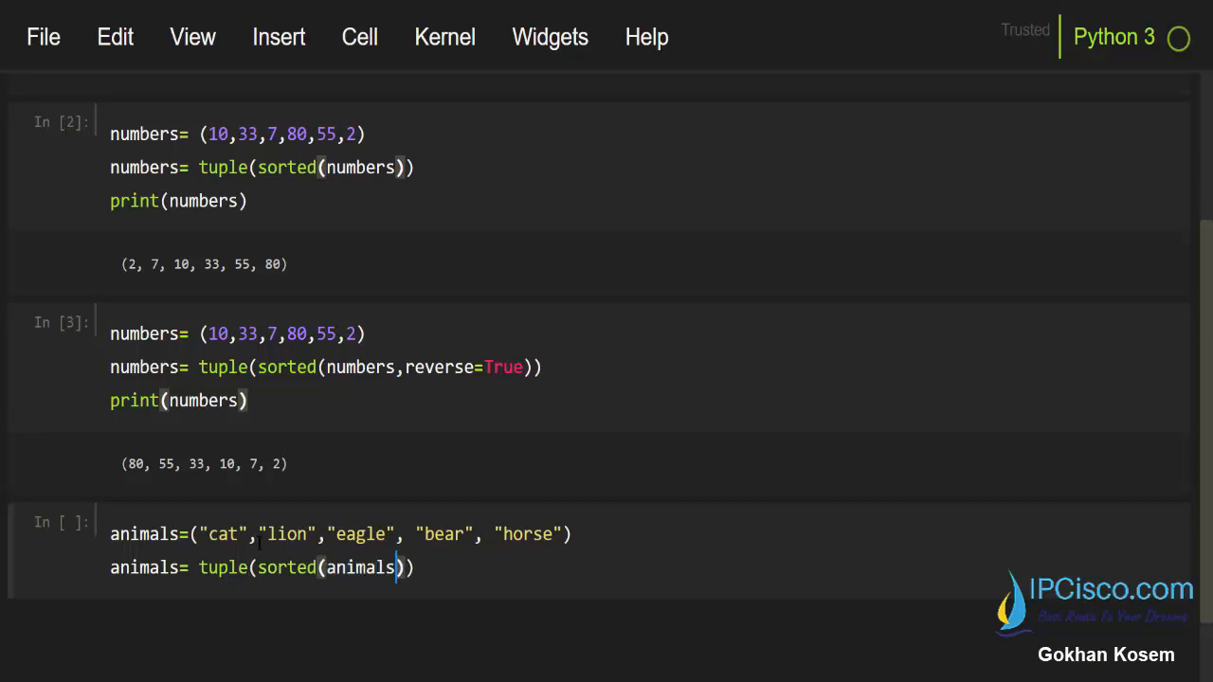
{"action": "scroll", "scroll_direction": "down", "scroll_amount": 3}
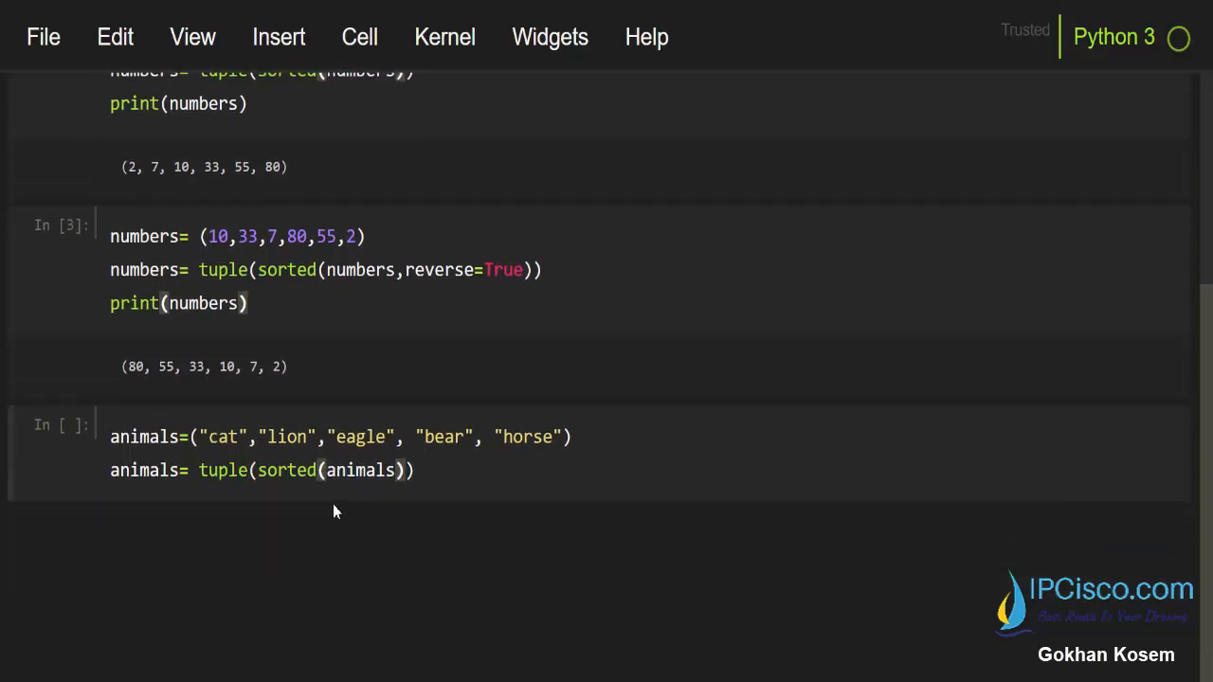
{"action": "double_click", "coordinate": [285, 470]}
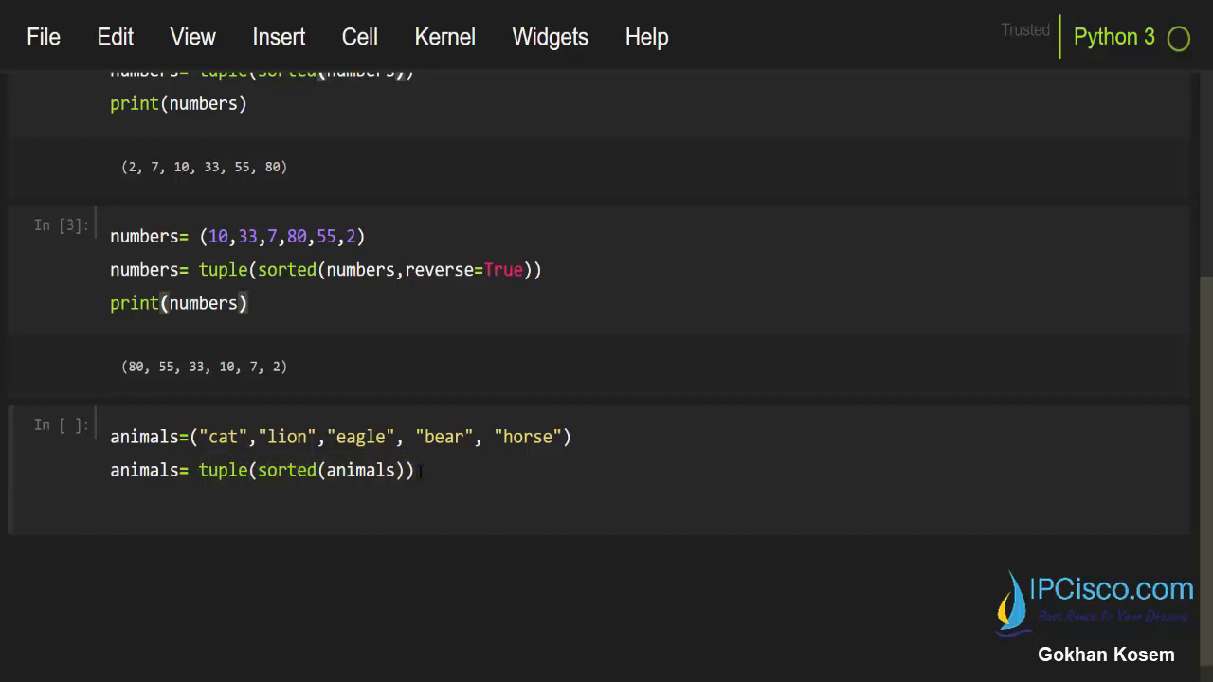
{"action": "type", "text": "print(animals"}
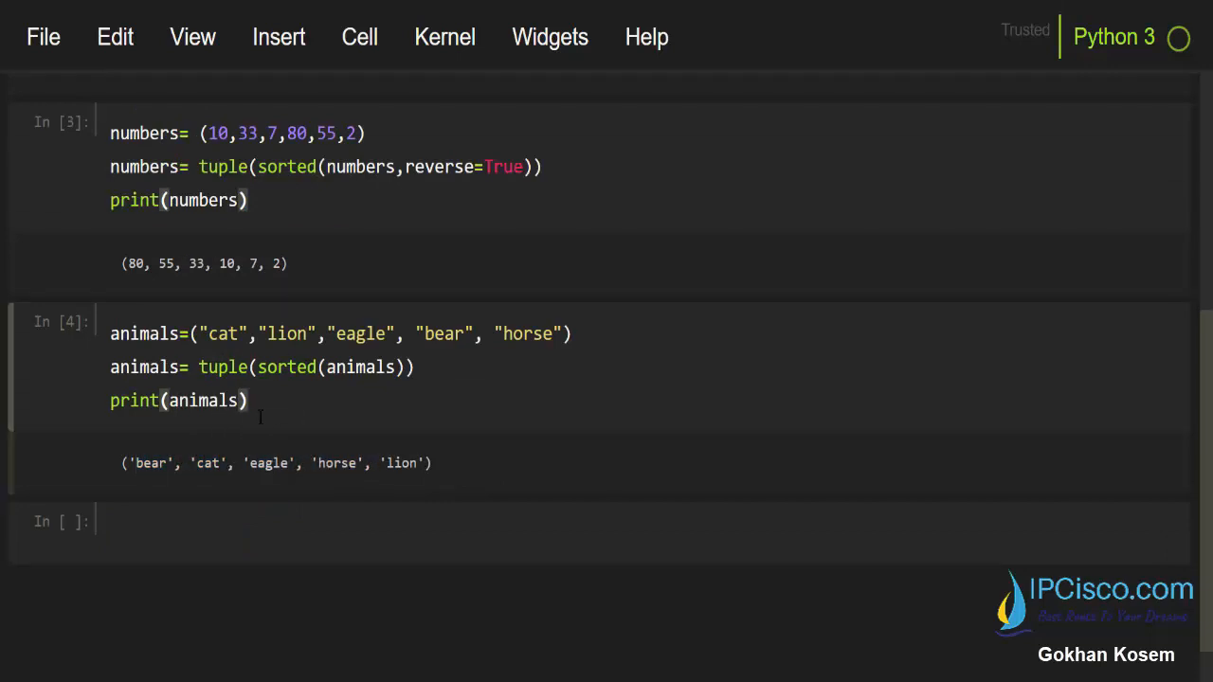
Step: Copy the three-line animals sorting code into the empty cell below the output
{"action": "double_click", "coordinate": [149, 464]}
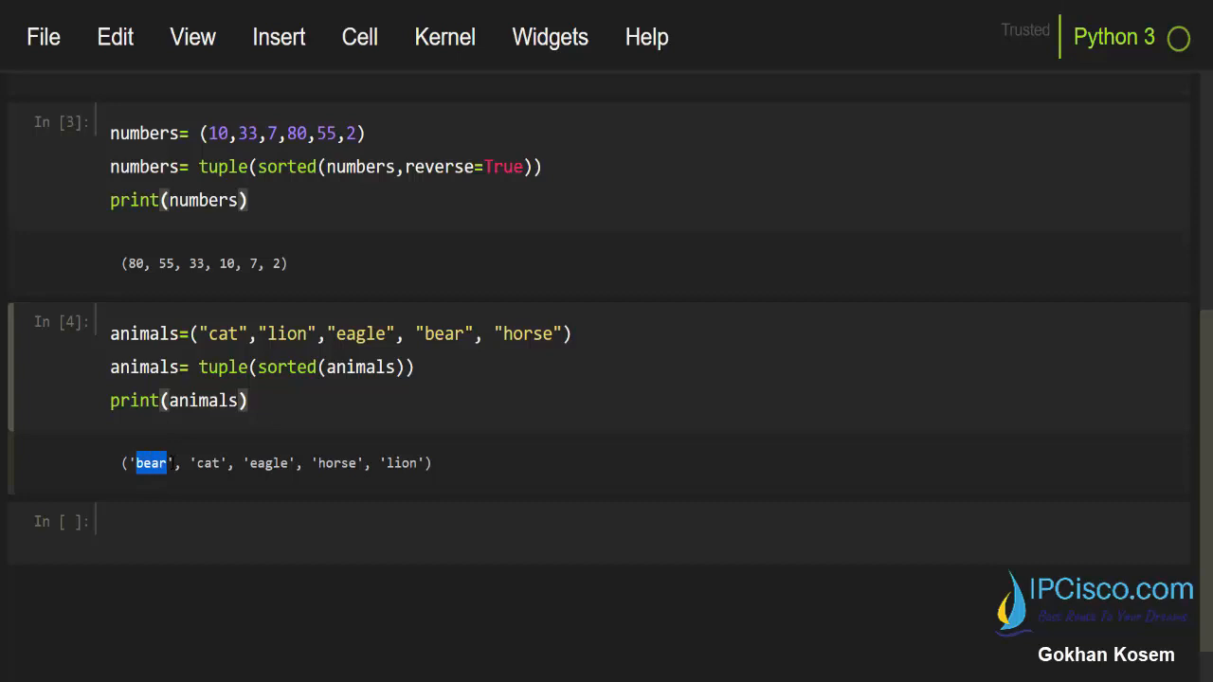
{"action": "double_click", "coordinate": [270, 464]}
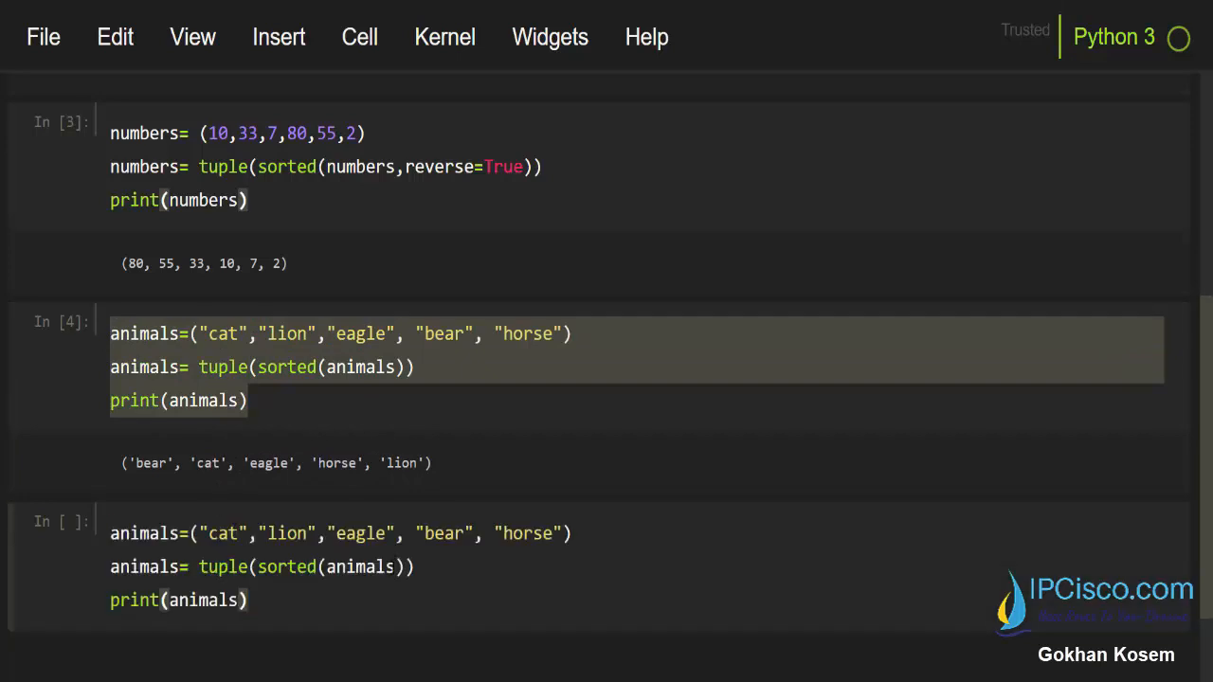
Step: Add reverse=True to the copied sorted() and run it for lion, horse, eagle, cat, bear
{"action": "type", "text": ", r"}
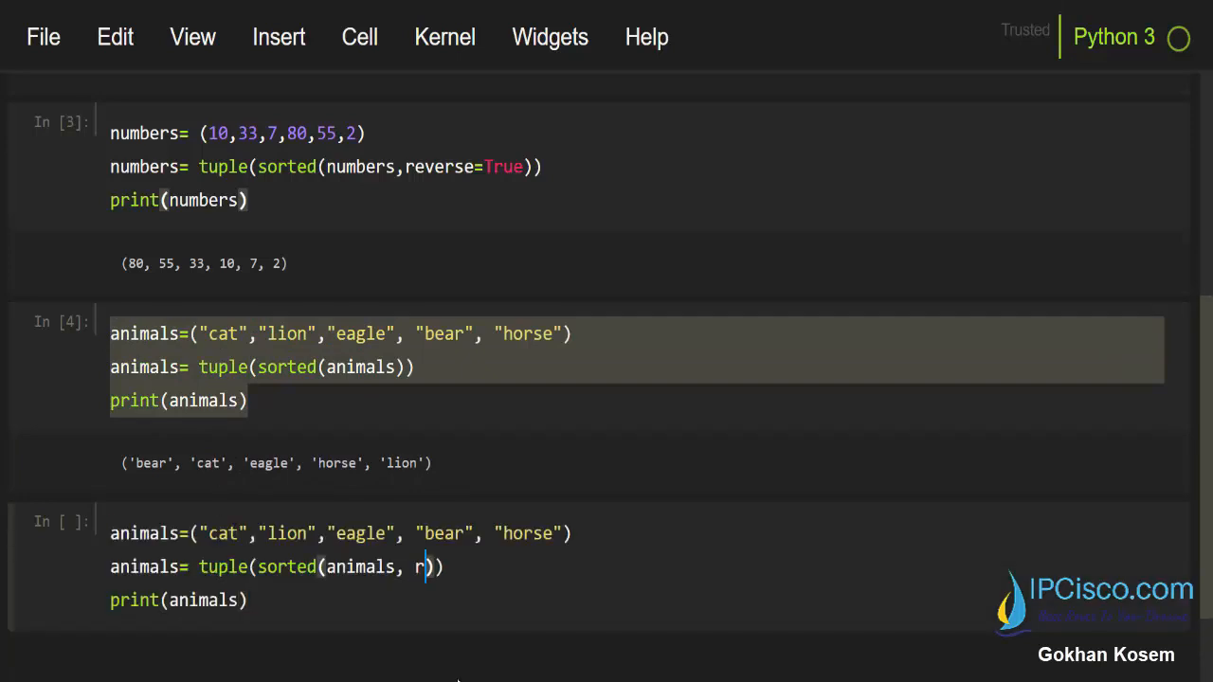
{"action": "type", "text": "evere"}
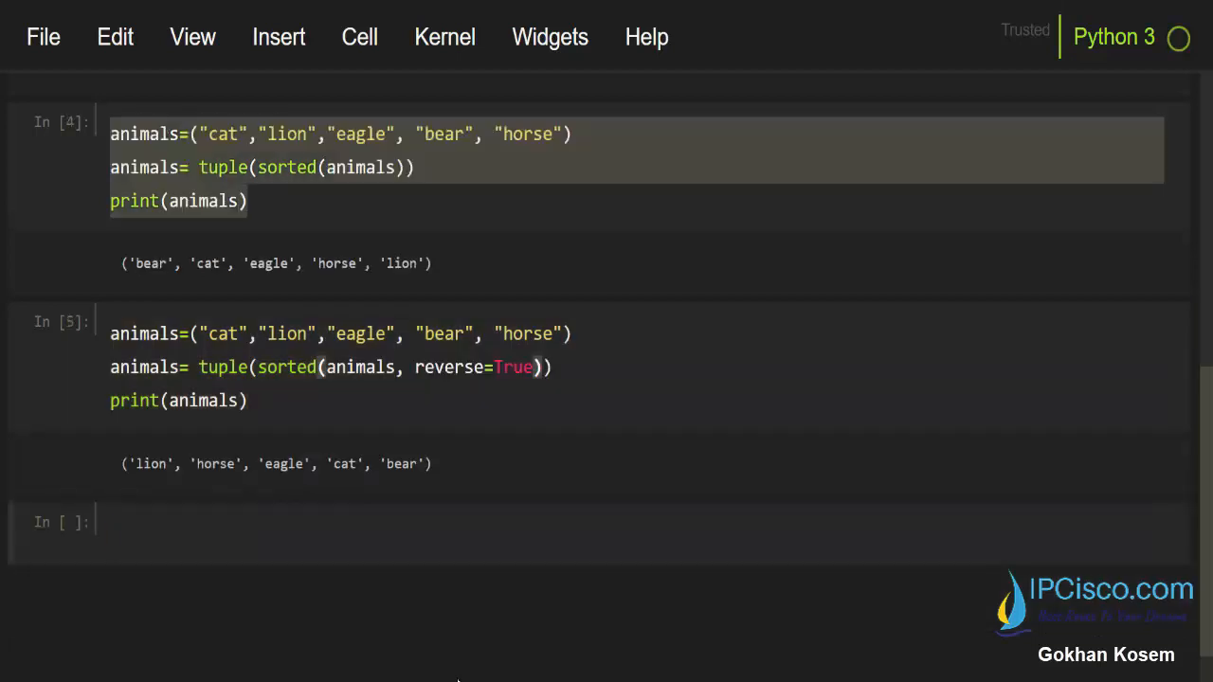
{"action": "double_click", "coordinate": [149, 463]}
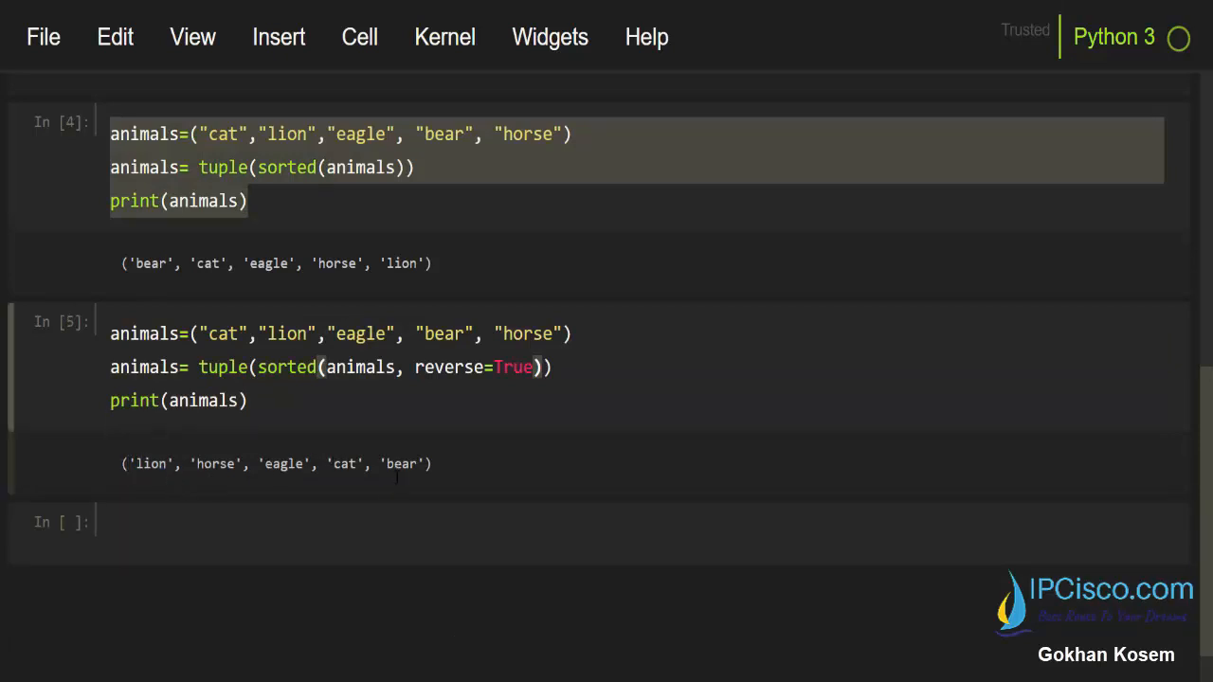
{"action": "mouse_move", "coordinate": [388, 483]}
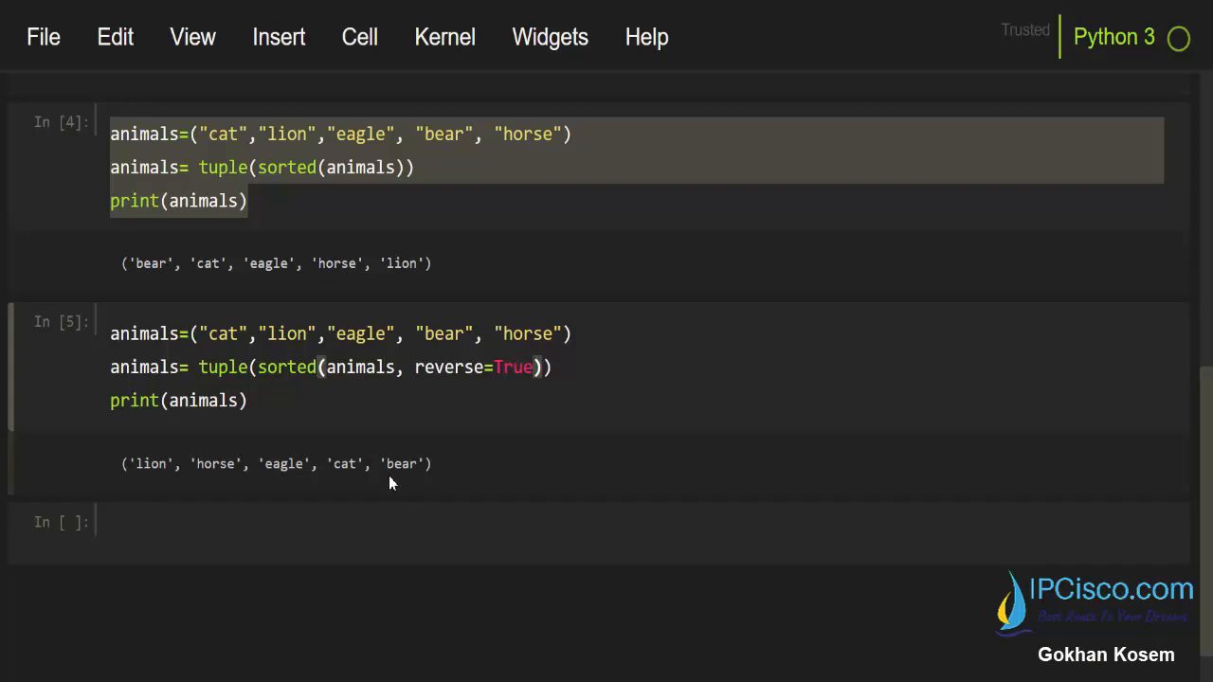